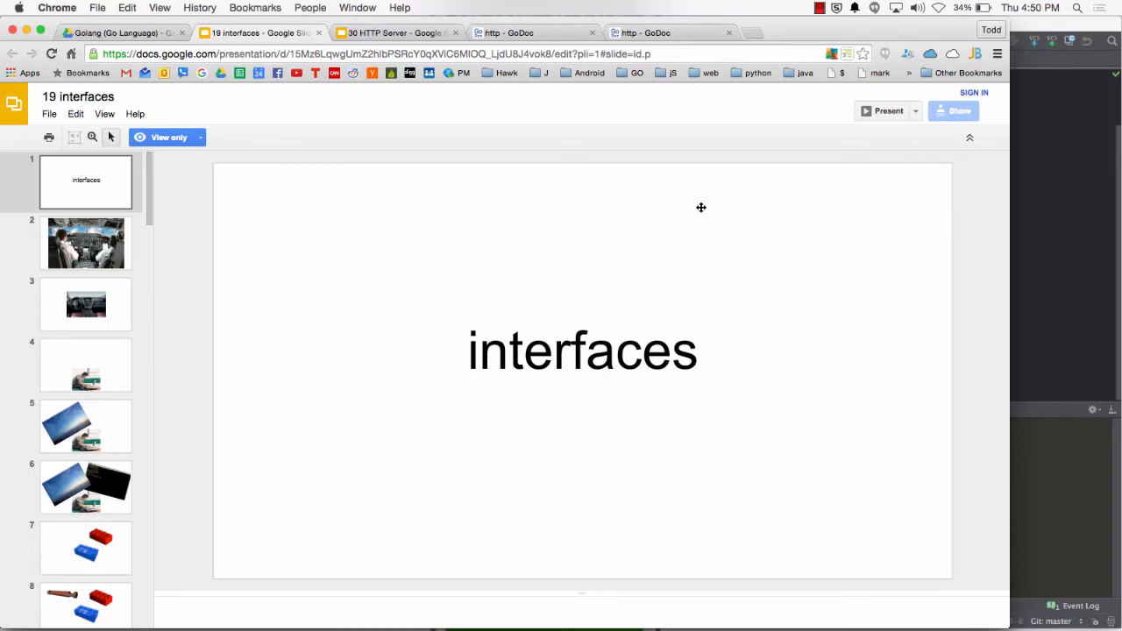
Load the io package page on godoc.org and scroll its Index toward the Writer type.
{"action": "left_click", "coordinate": [86, 242]}
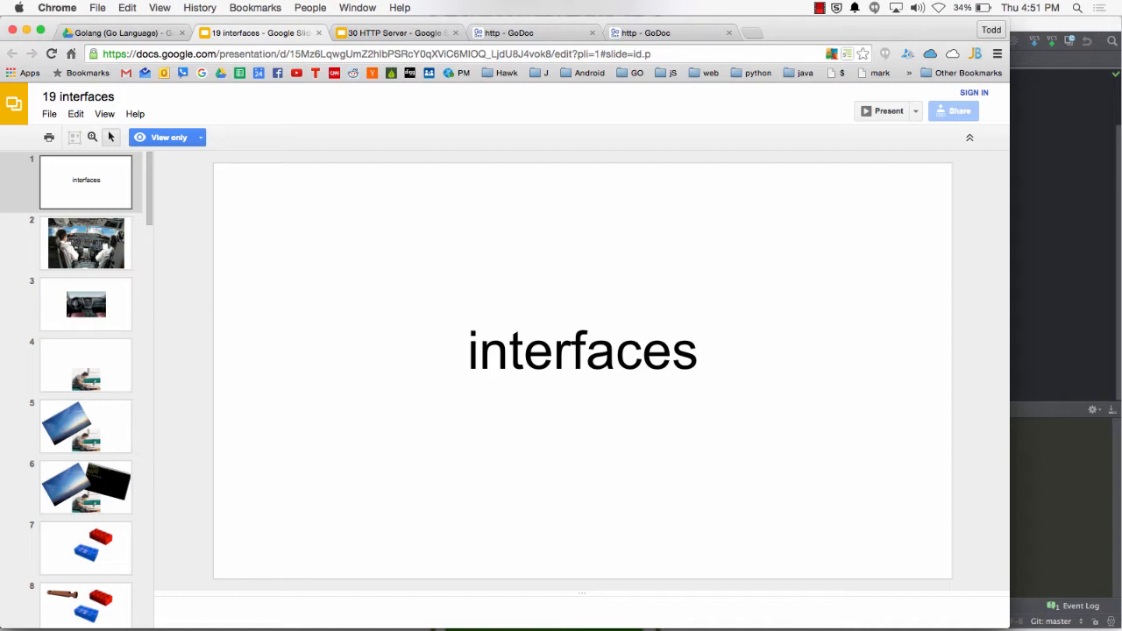
{"action": "type", "text": "godoc/"}
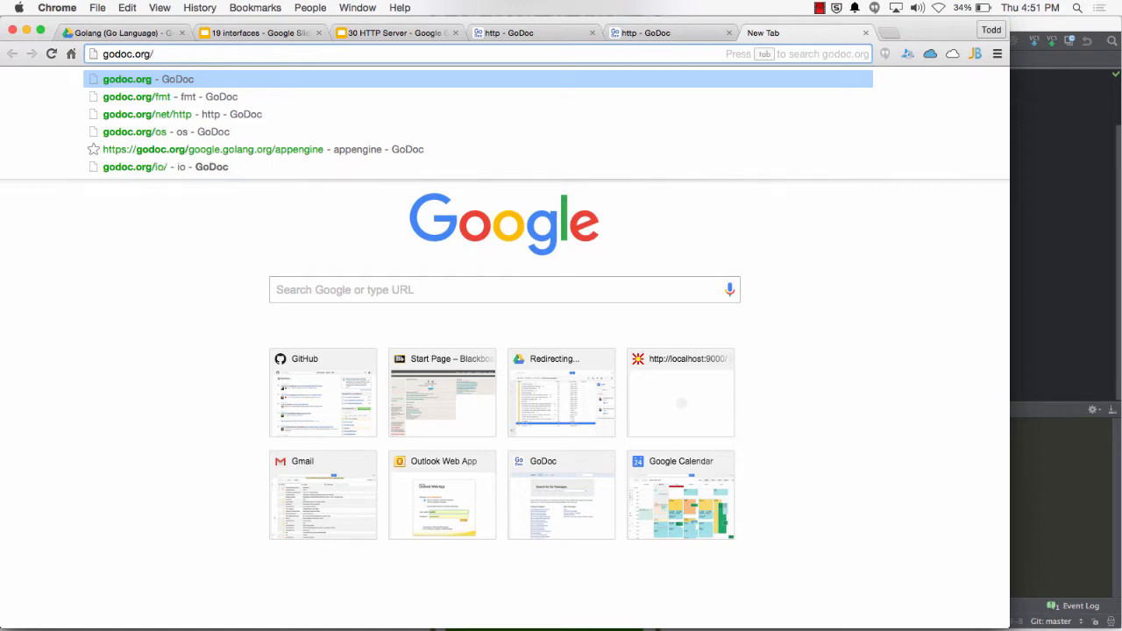
{"action": "type", "text": "os"}
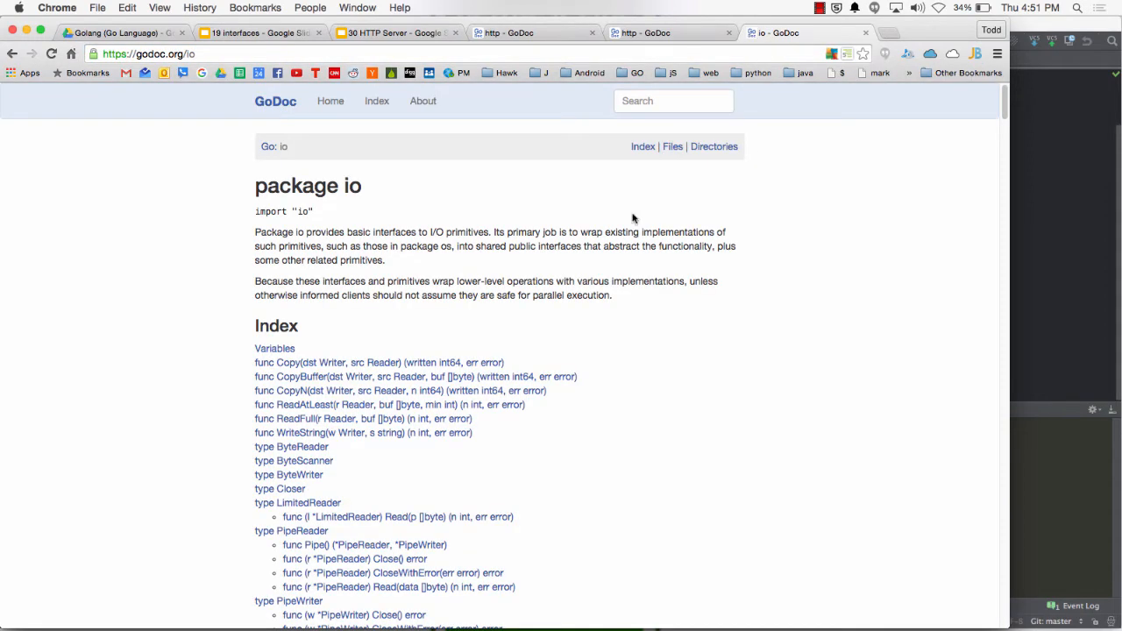
{"action": "scroll", "scroll_direction": "down", "scroll_amount": 3}
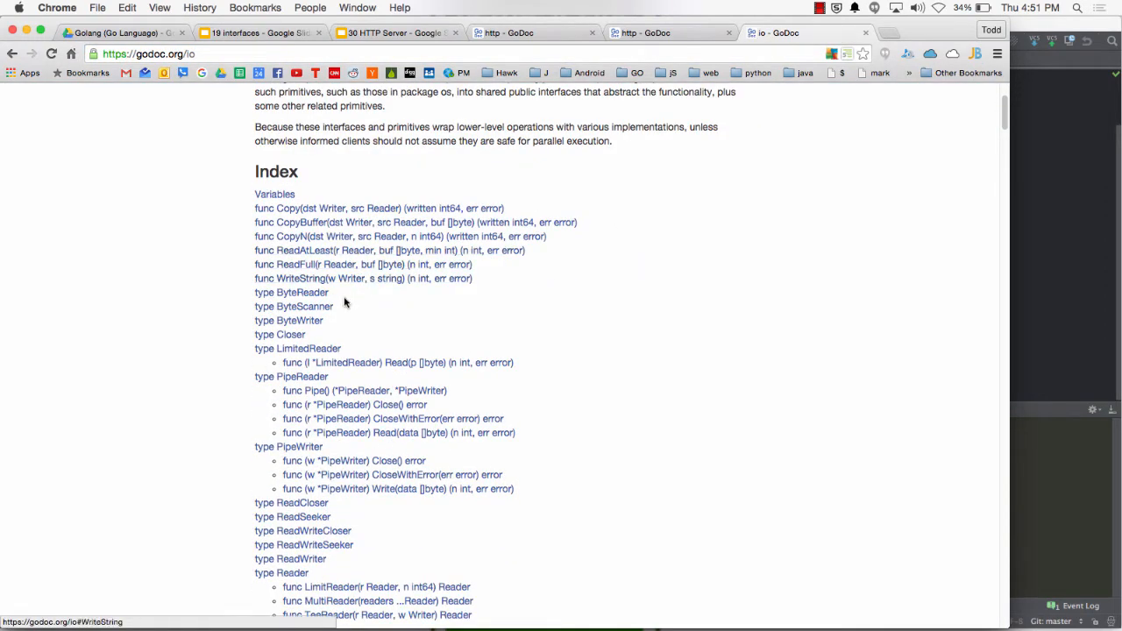
{"action": "scroll", "scroll_direction": "down", "scroll_amount": 3}
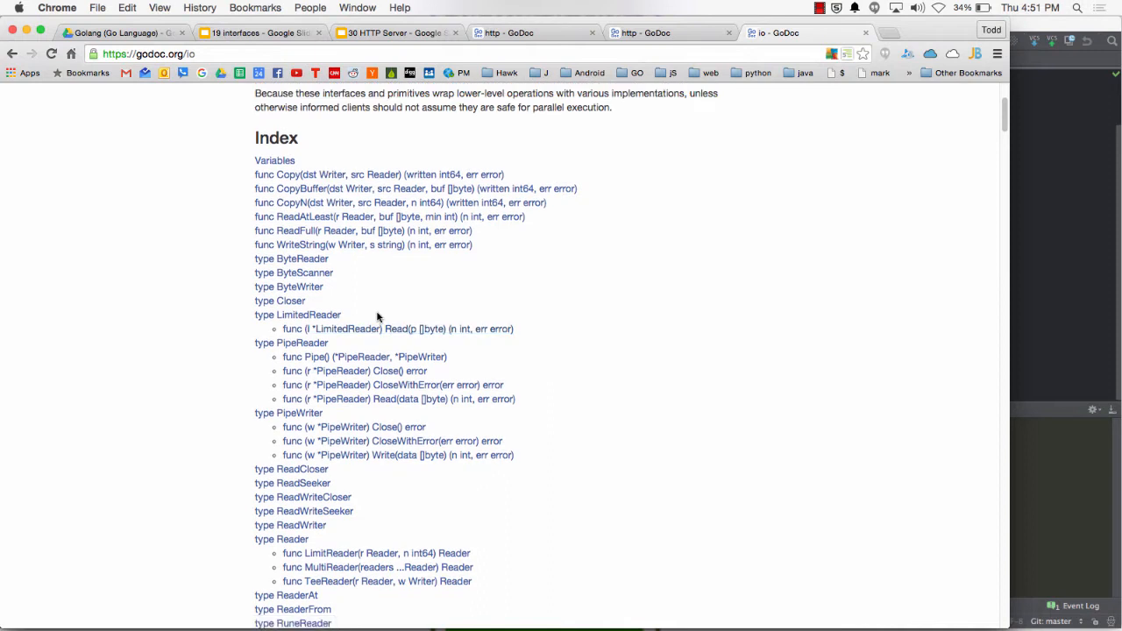
{"action": "scroll", "scroll_direction": "down", "scroll_amount": 3}
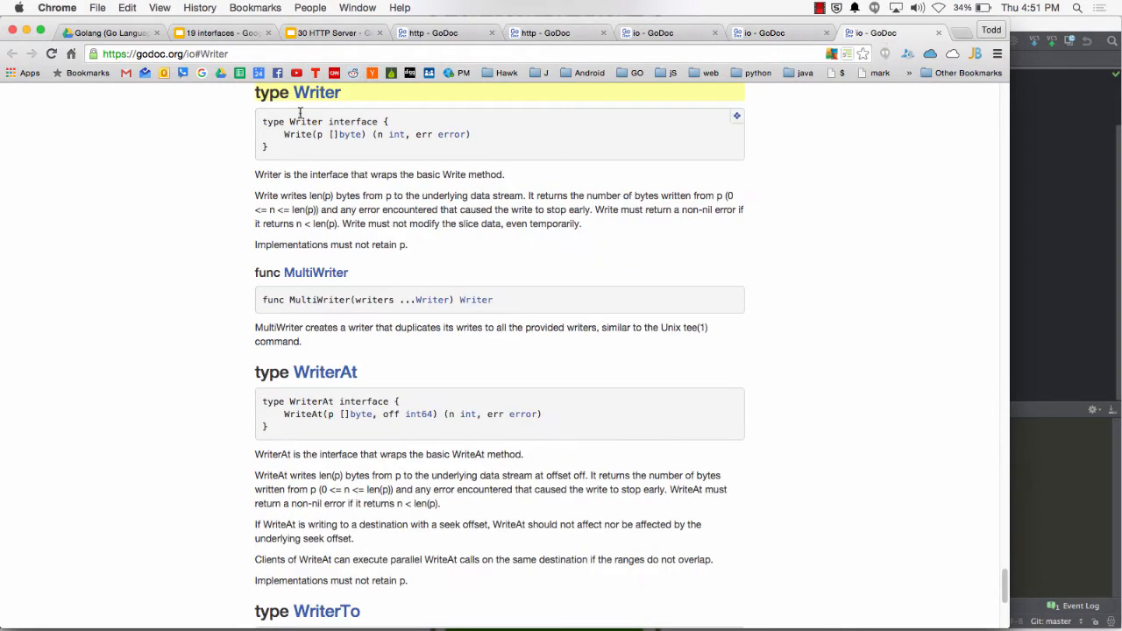
Highlight Writer's Write(p []byte) signature, then start a fresh blank browser tab.
{"action": "left_click_drag", "start_coordinate": [284, 133], "coordinate": [470, 134]}
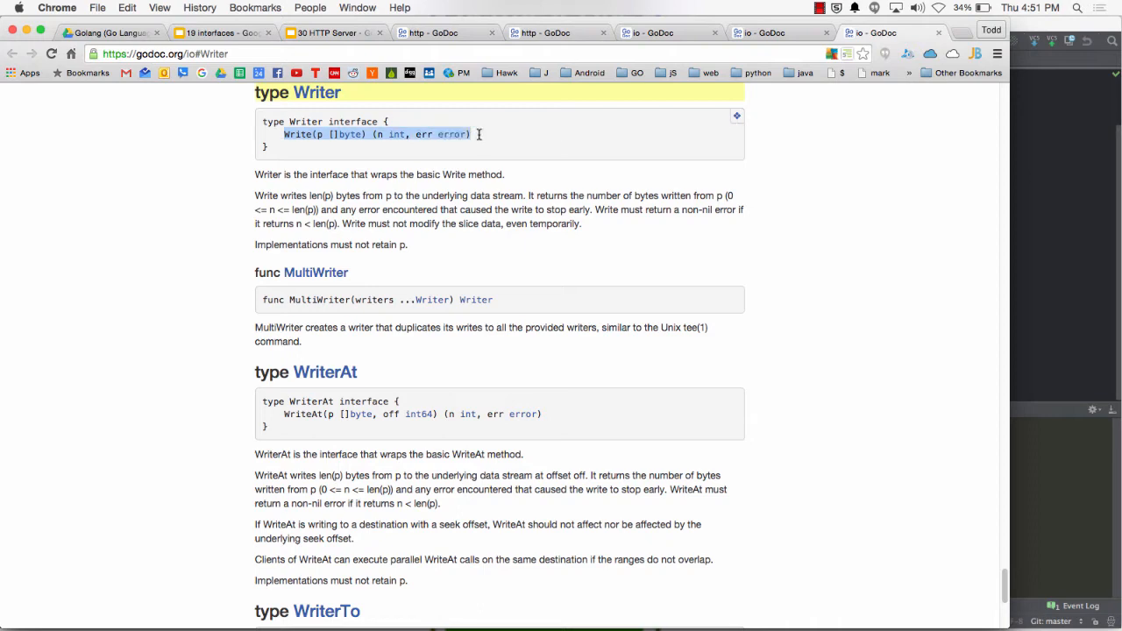
{"action": "left_click", "coordinate": [940, 32]}
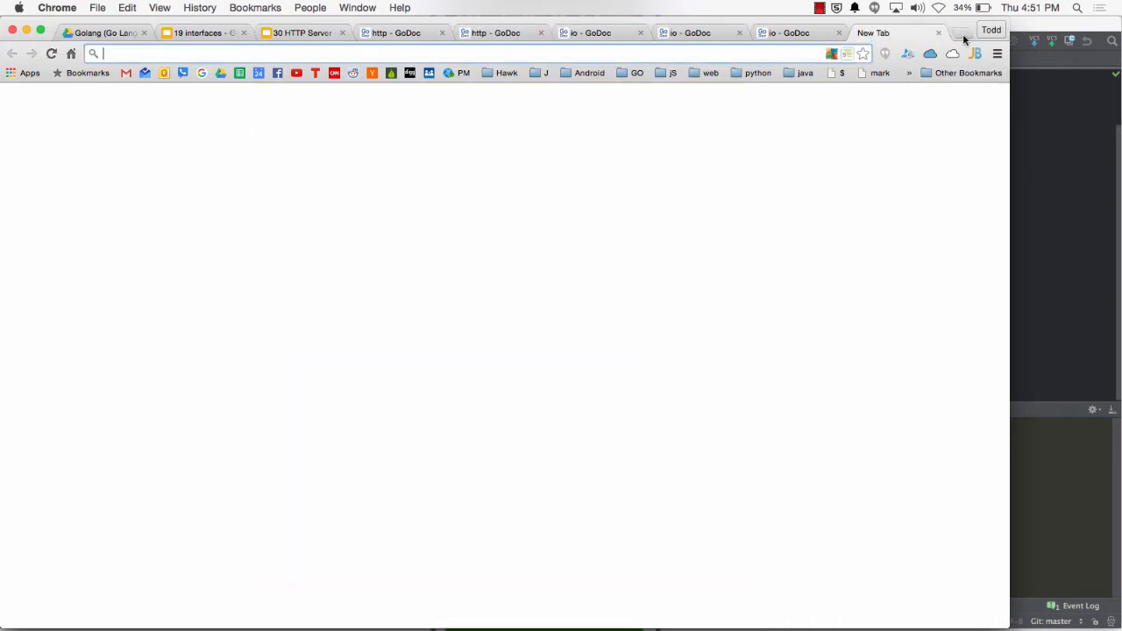
Load godoc.org/fmt, browse its Index and jump to the Fscan function's detailed description.
{"action": "type", "text": "godoc.oe"}
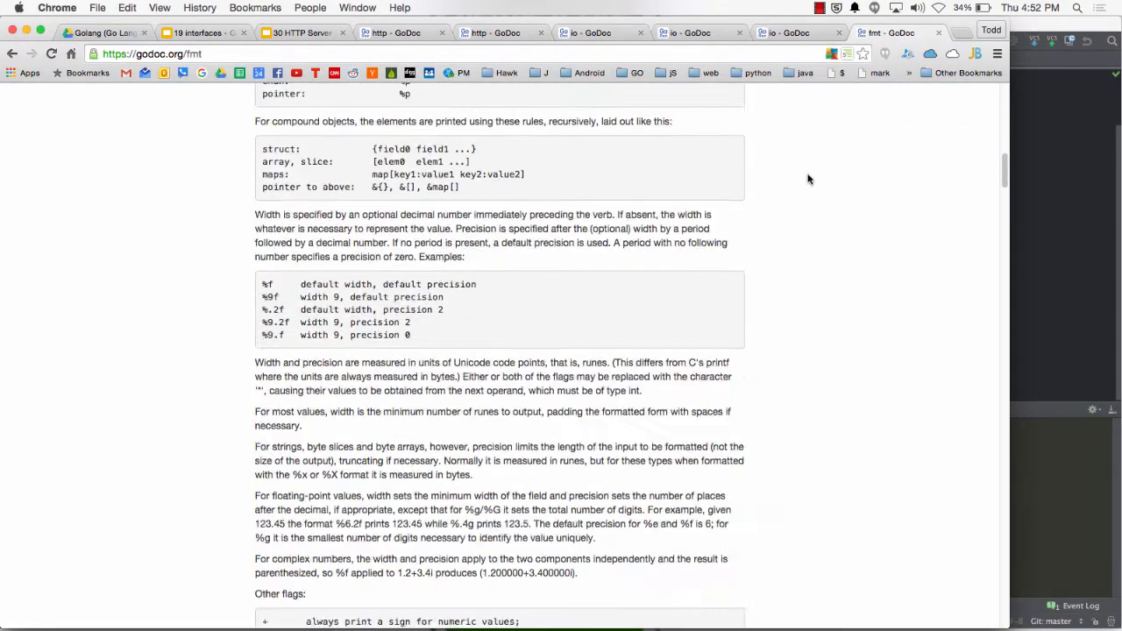
{"action": "scroll", "scroll_direction": "down", "scroll_amount": 3}
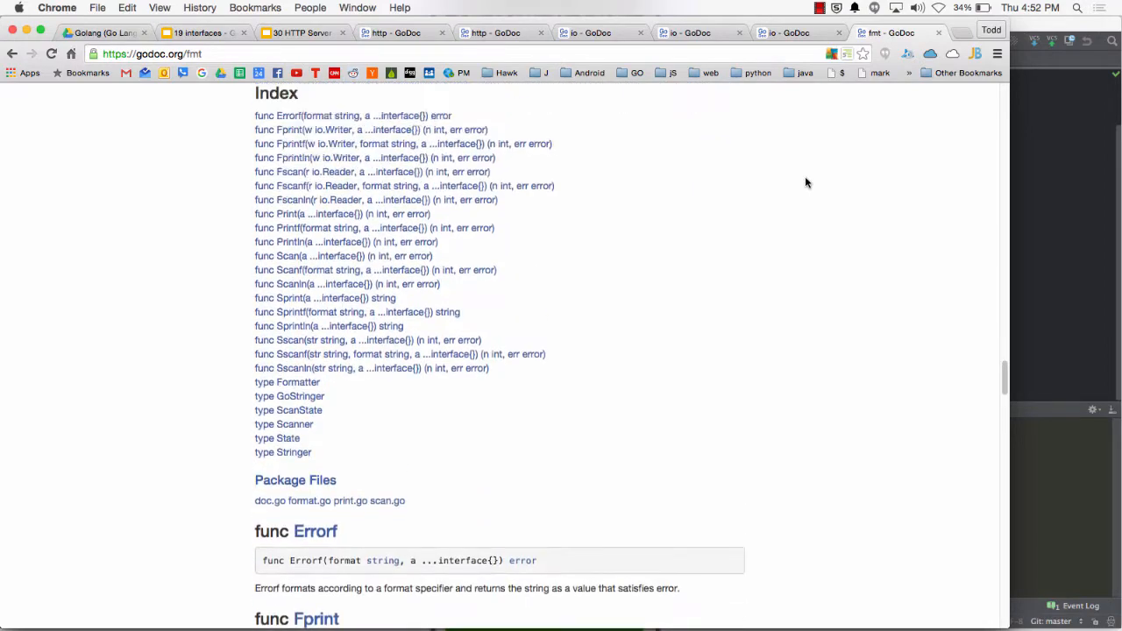
{"action": "scroll", "scroll_direction": "up", "scroll_amount": 3}
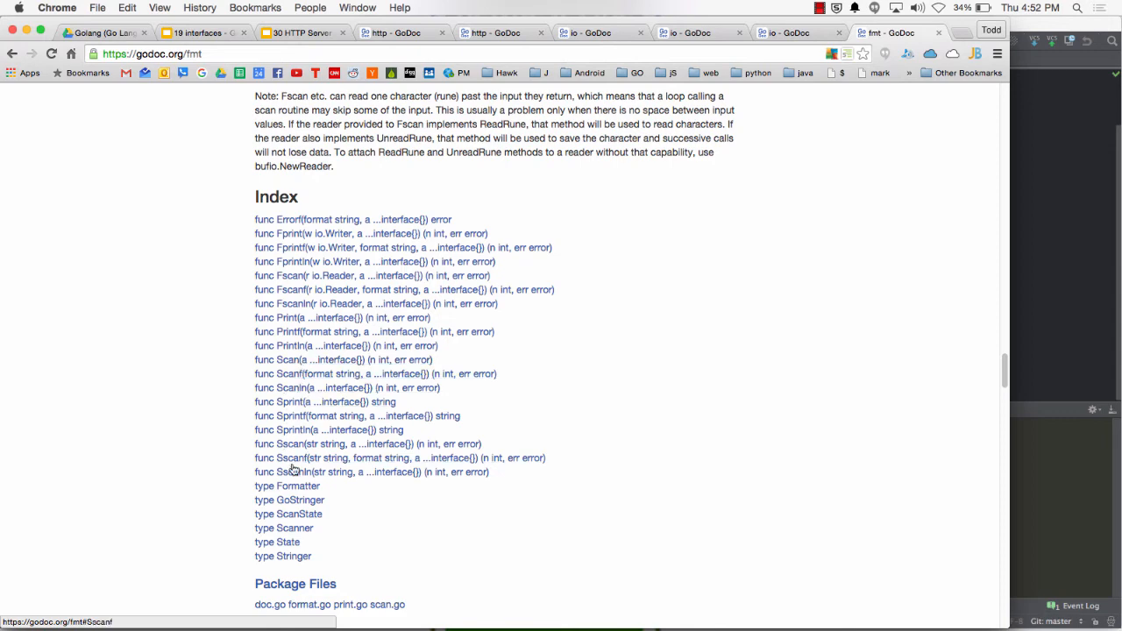
{"action": "mouse_move", "coordinate": [312, 247]}
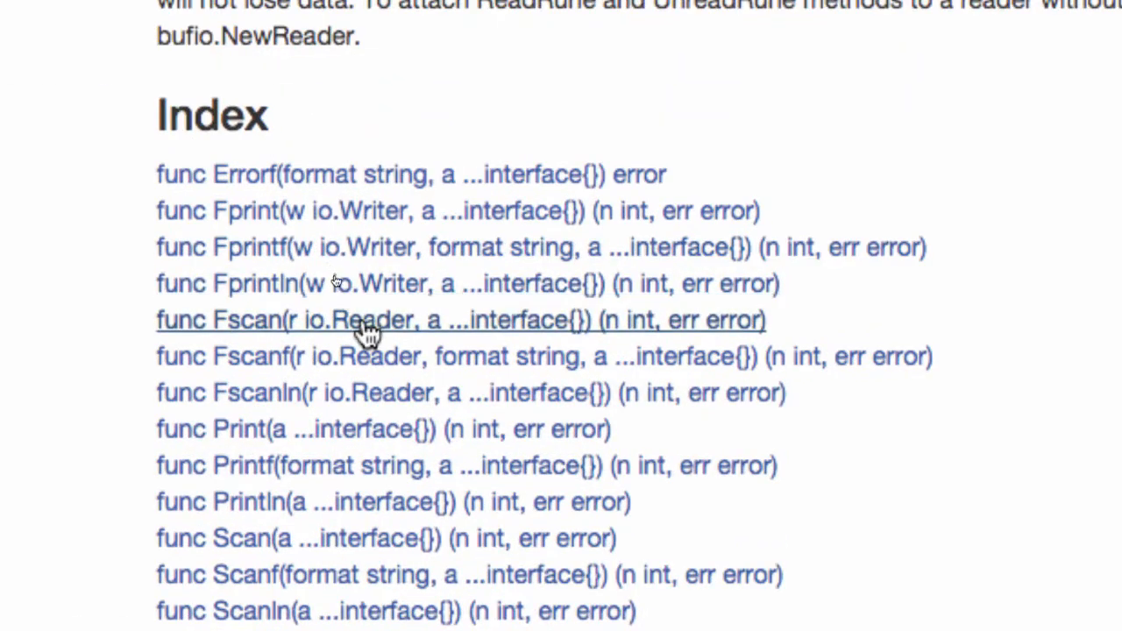
{"action": "mouse_move", "coordinate": [369, 247]}
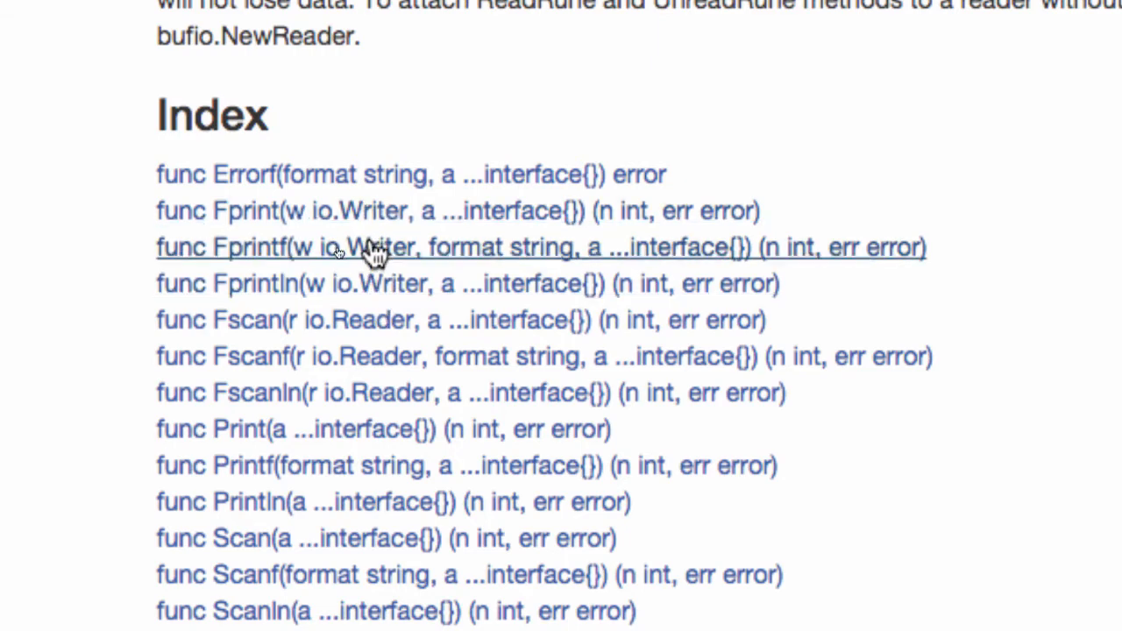
{"action": "mouse_move", "coordinate": [368, 266]}
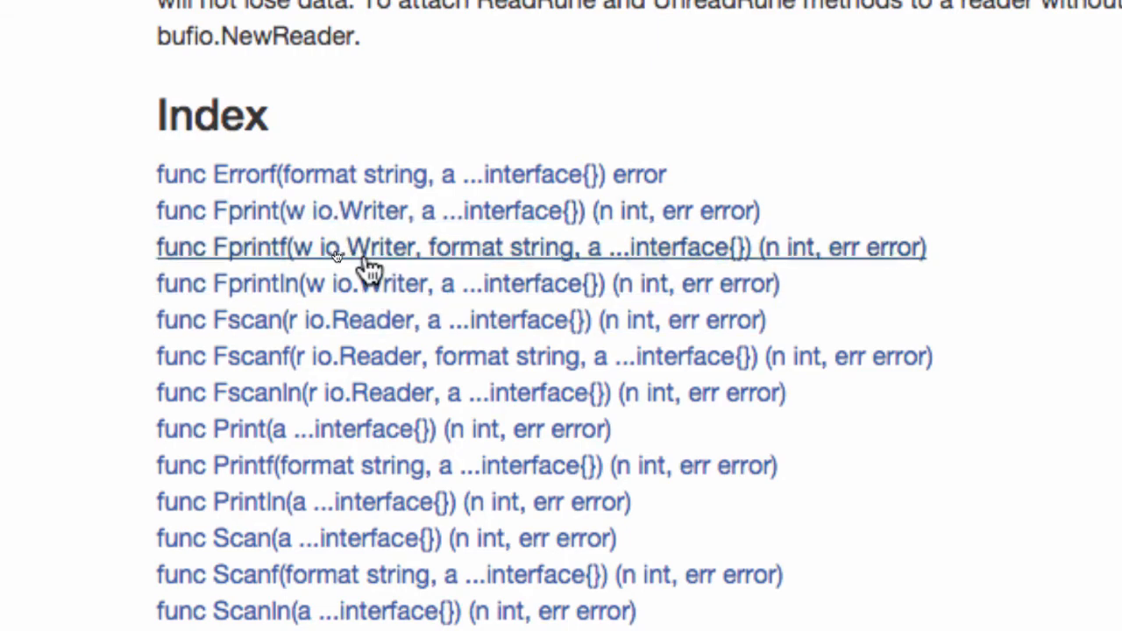
{"action": "mouse_move", "coordinate": [364, 263]}
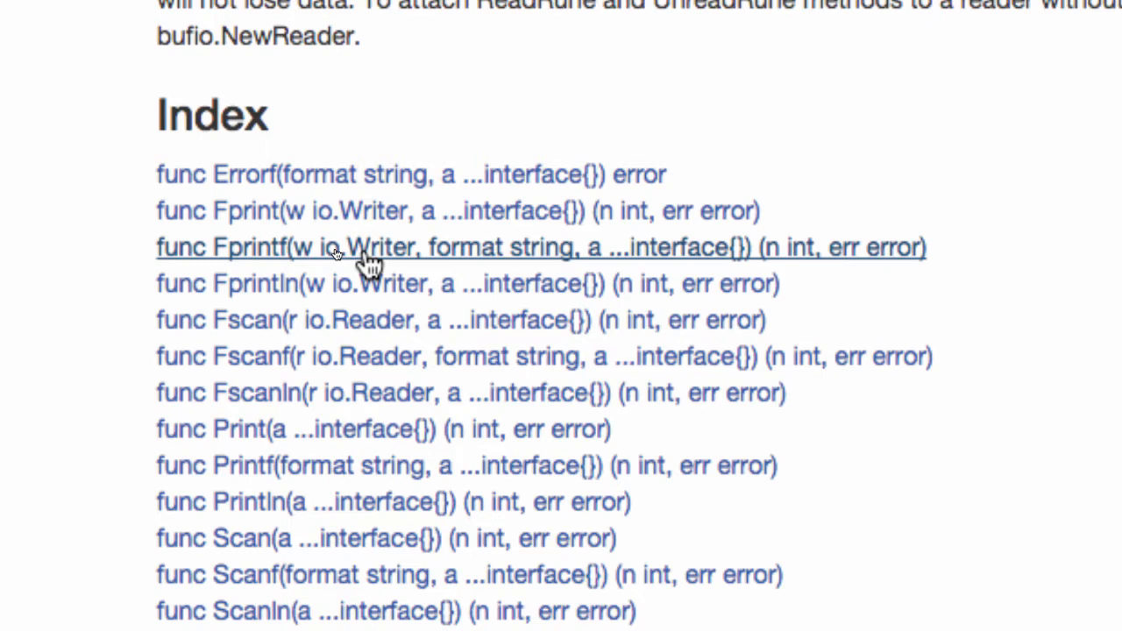
{"action": "scroll", "scroll_direction": "down", "scroll_amount": 3}
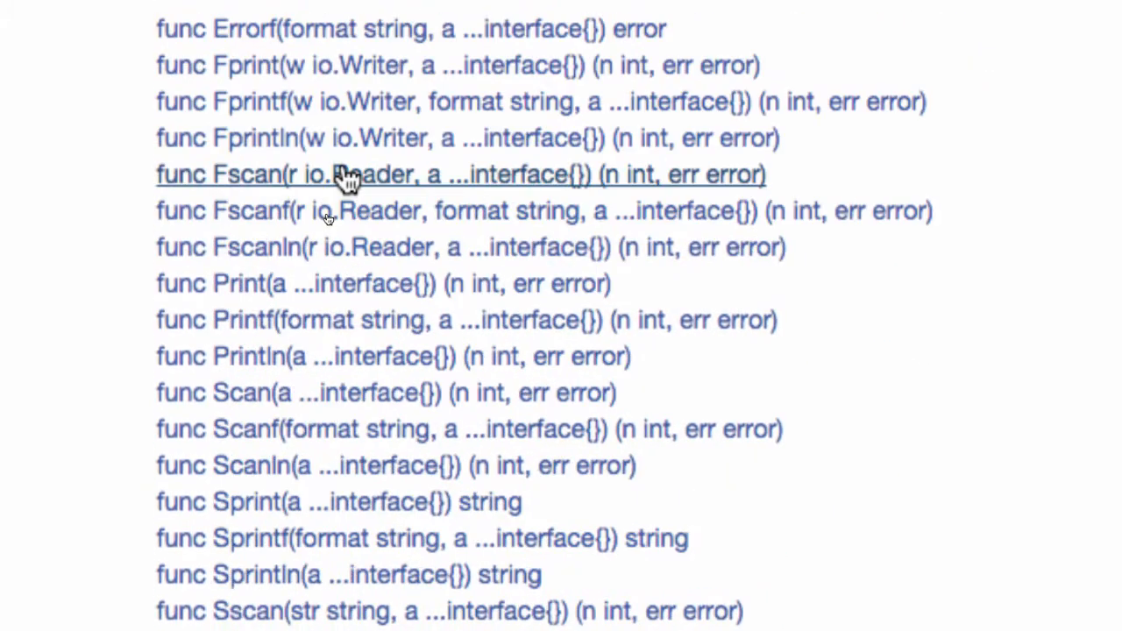
{"action": "left_click", "coordinate": [218, 173]}
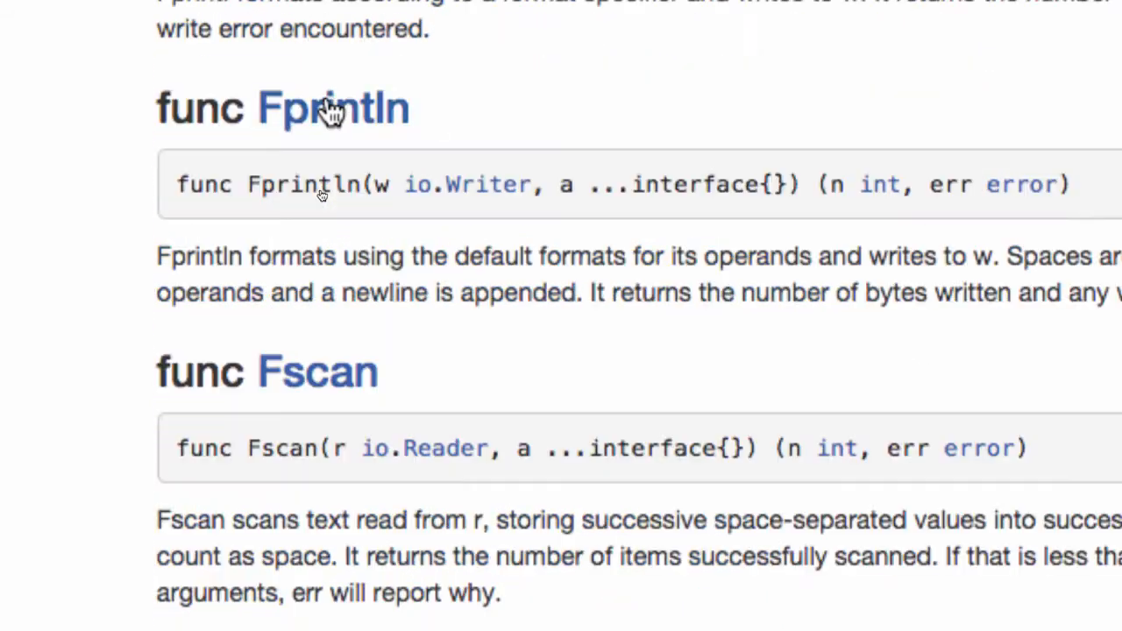
{"action": "scroll", "scroll_direction": "down", "scroll_amount": 3}
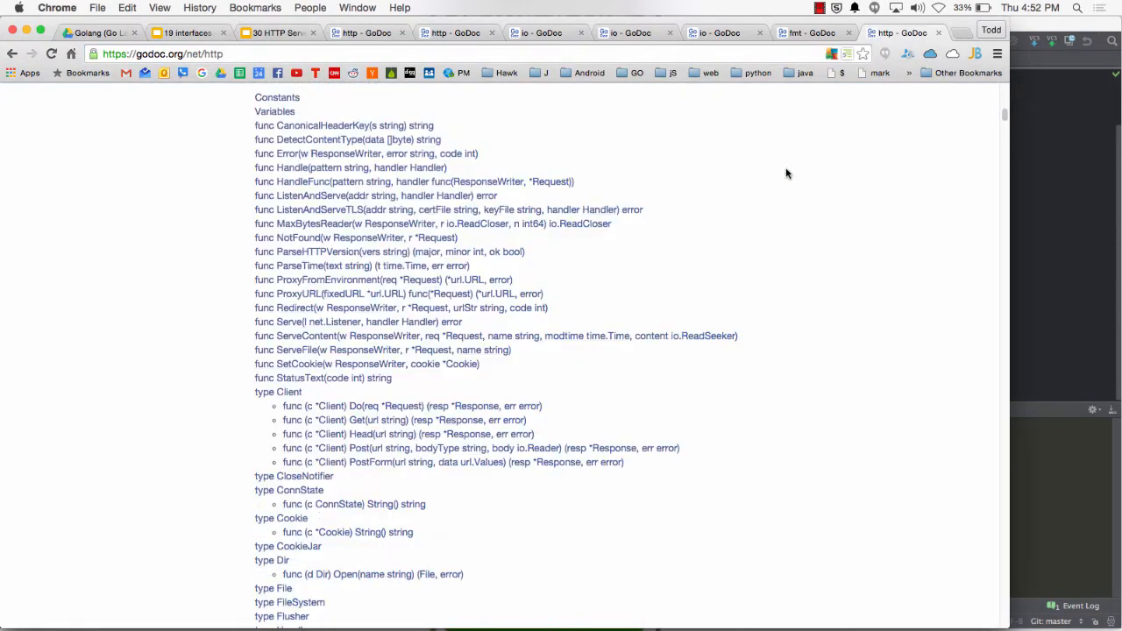
Search the net/http index for 'writer' and scroll through all highlighted matches.
{"action": "type", "text": "writer"}
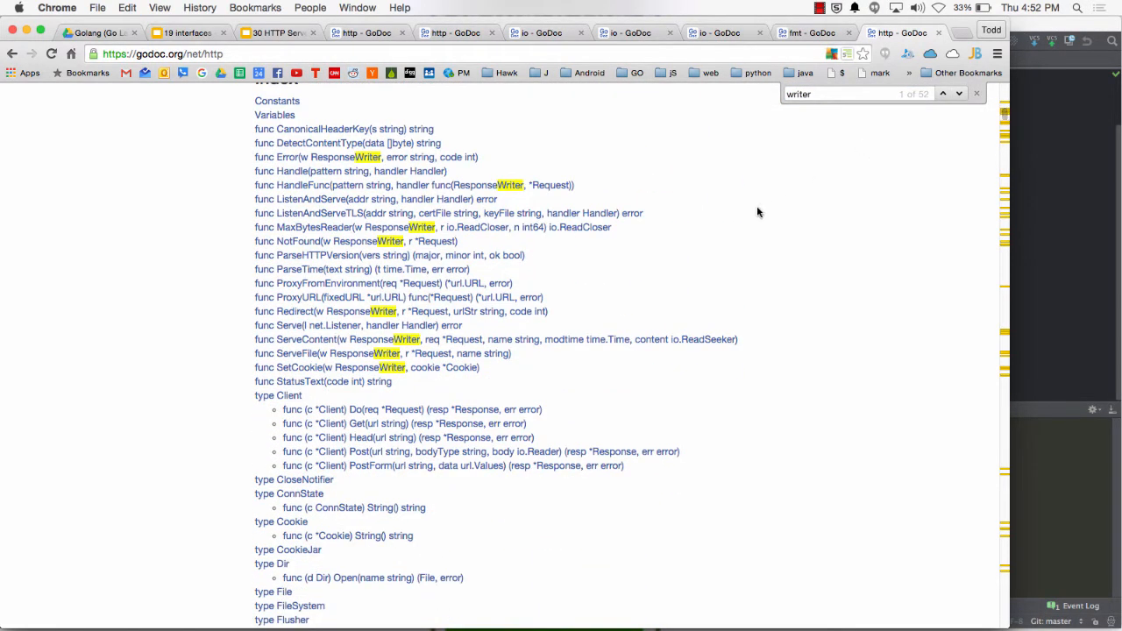
{"action": "scroll", "scroll_direction": "down", "scroll_amount": 3}
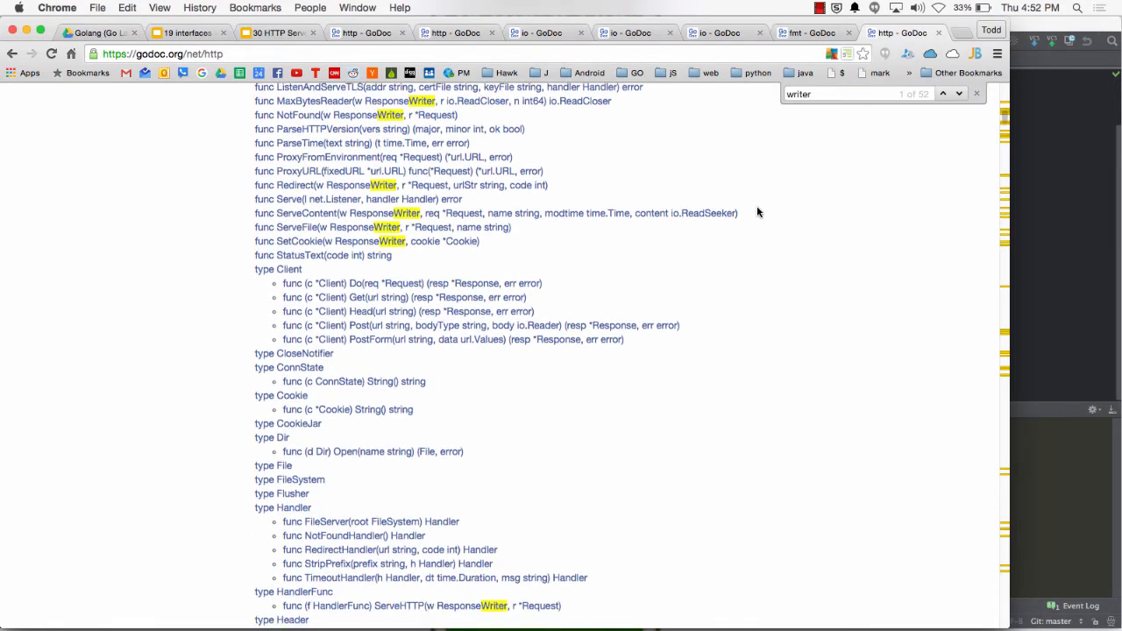
{"action": "scroll", "scroll_direction": "down", "scroll_amount": 3}
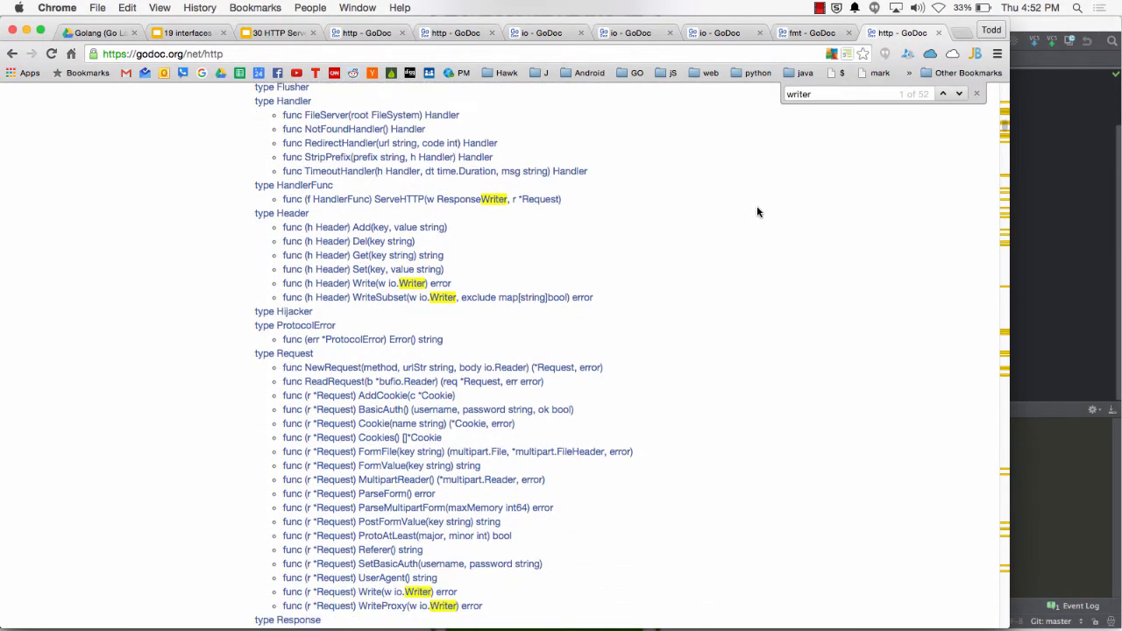
{"action": "scroll", "scroll_direction": "down", "scroll_amount": 3}
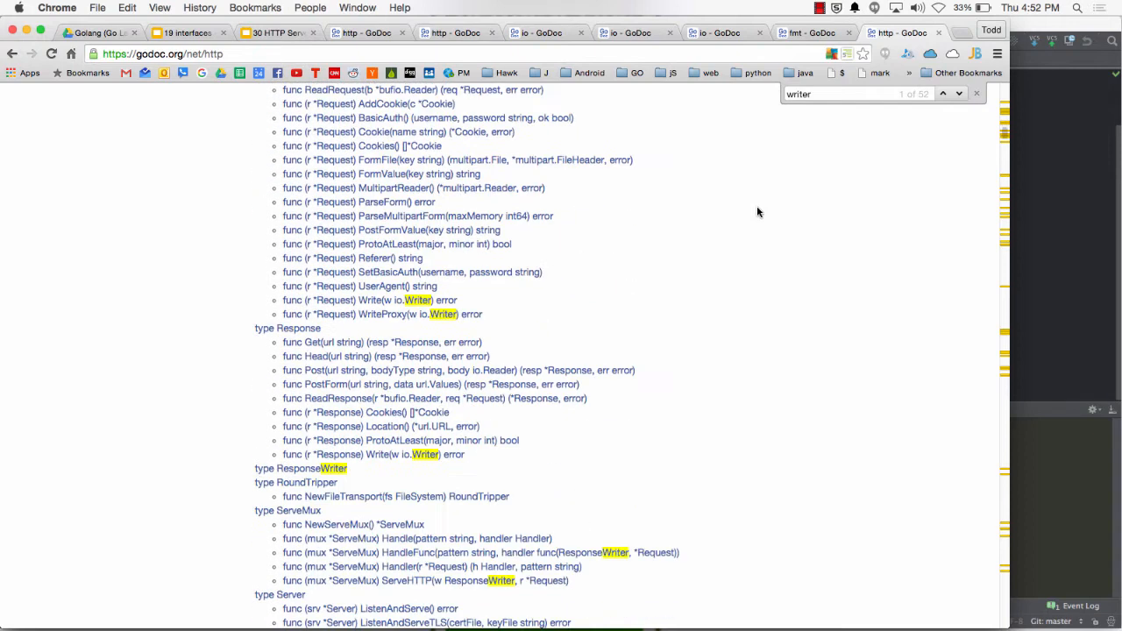
{"action": "scroll", "scroll_direction": "down", "scroll_amount": 3}
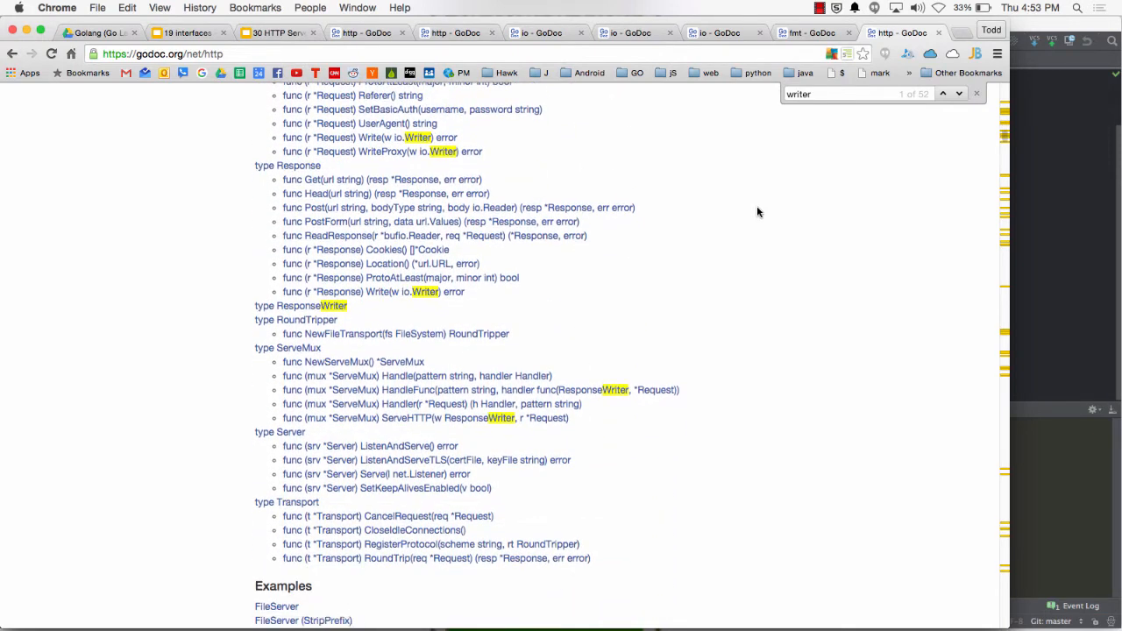
{"action": "scroll", "scroll_direction": "down", "scroll_amount": 3}
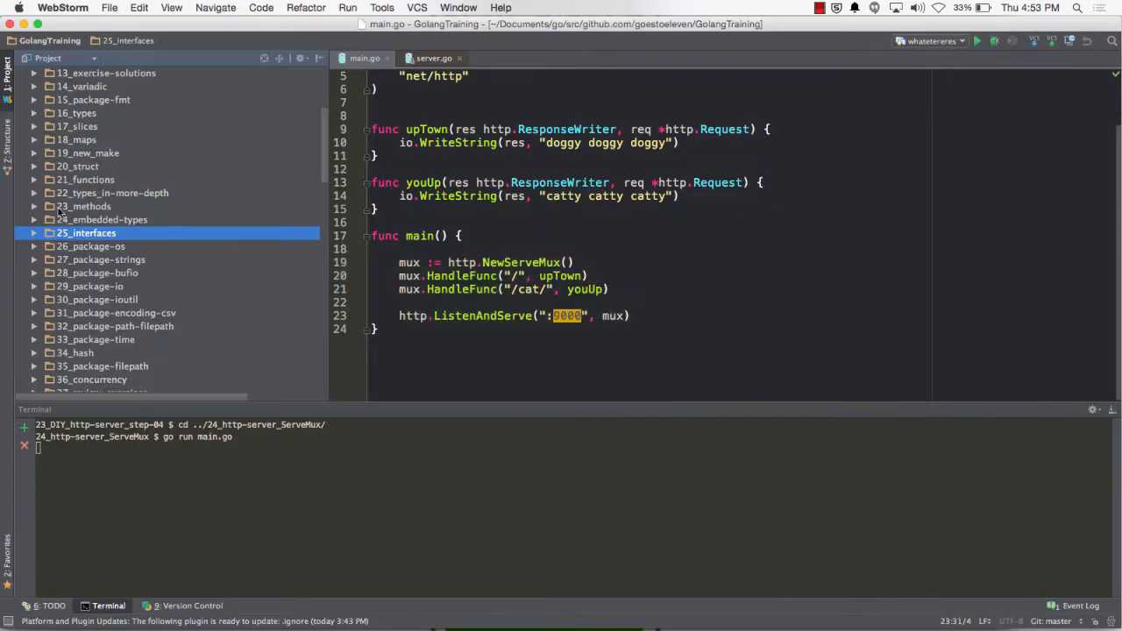
Scroll through main.go's response code and on to the Conn interface in net.go.
{"action": "scroll", "scroll_direction": "down", "scroll_amount": 3}
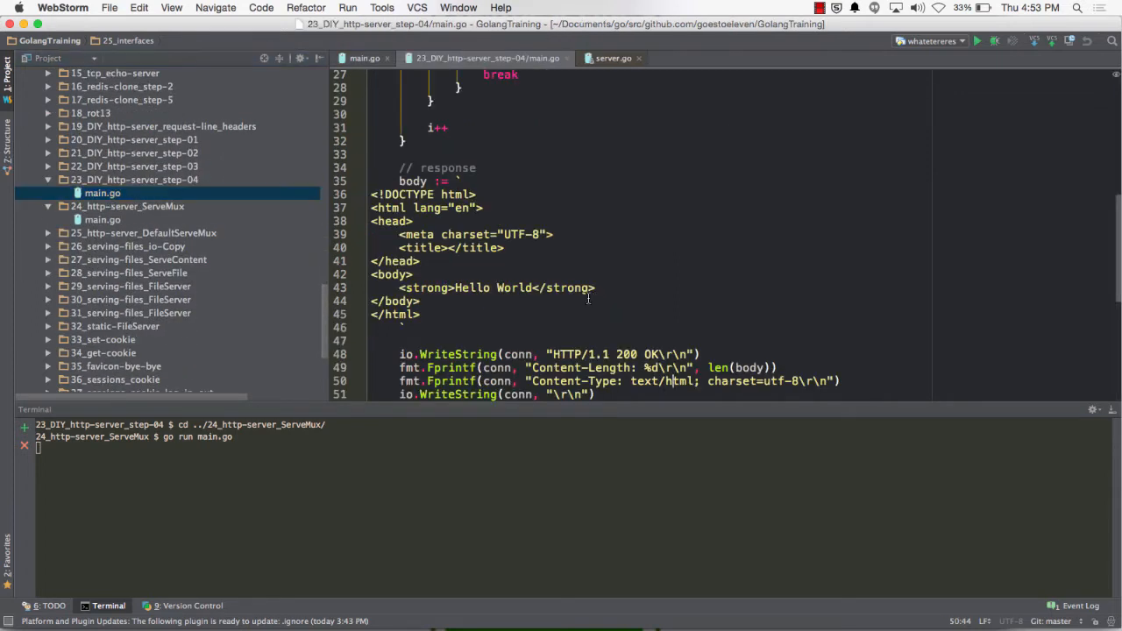
{"action": "scroll", "scroll_direction": "down", "scroll_amount": 3}
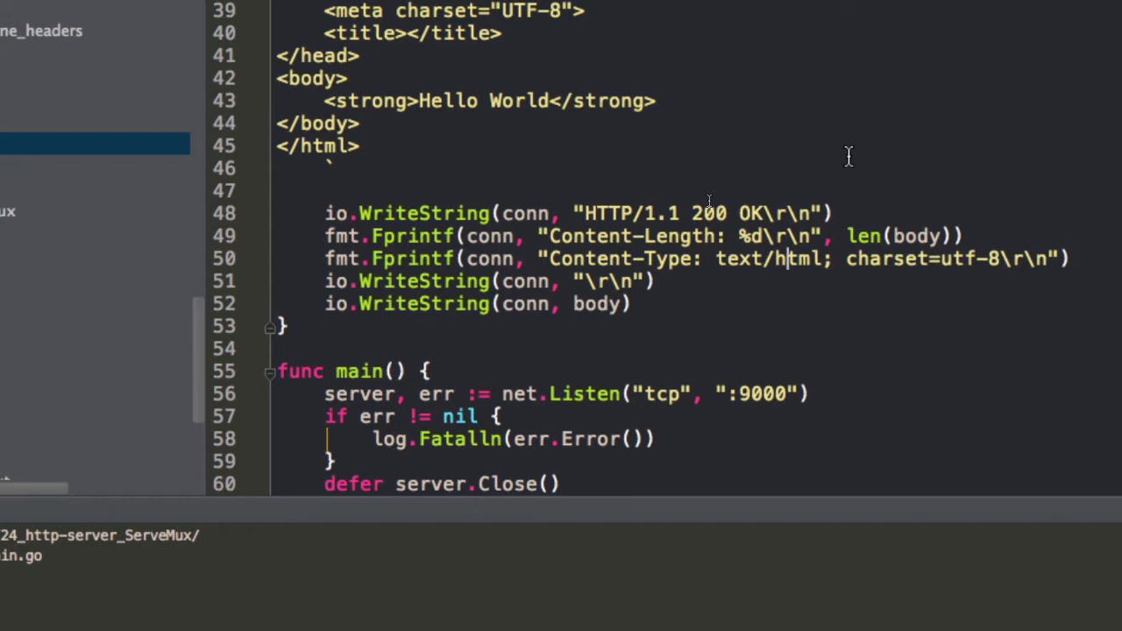
{"action": "mouse_move", "coordinate": [696, 163]}
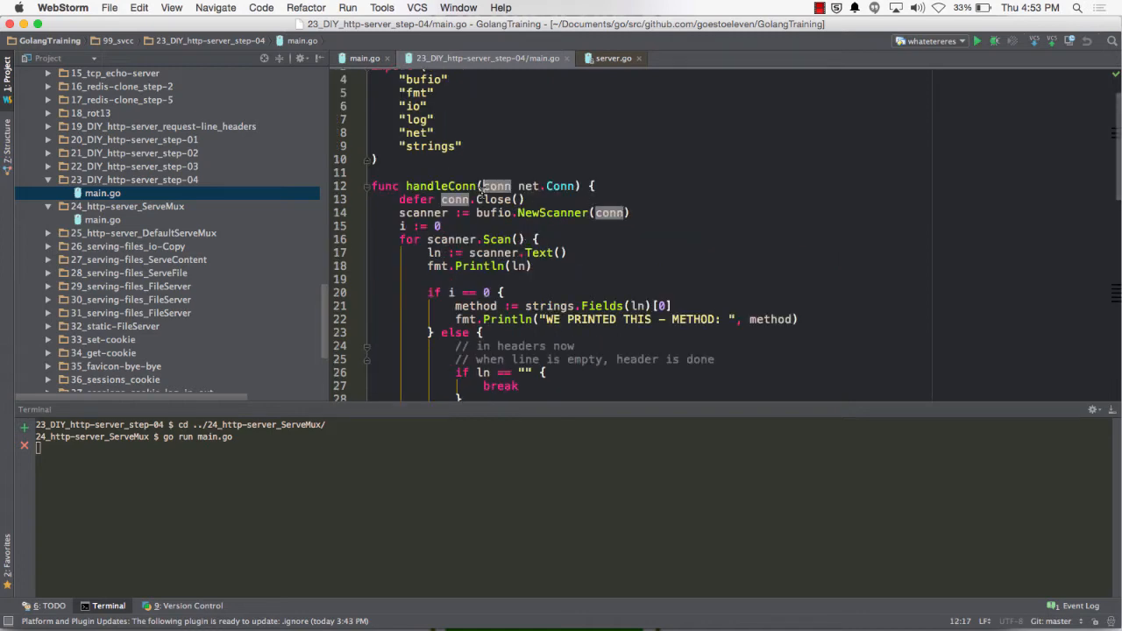
{"action": "scroll", "scroll_direction": "down", "scroll_amount": 3}
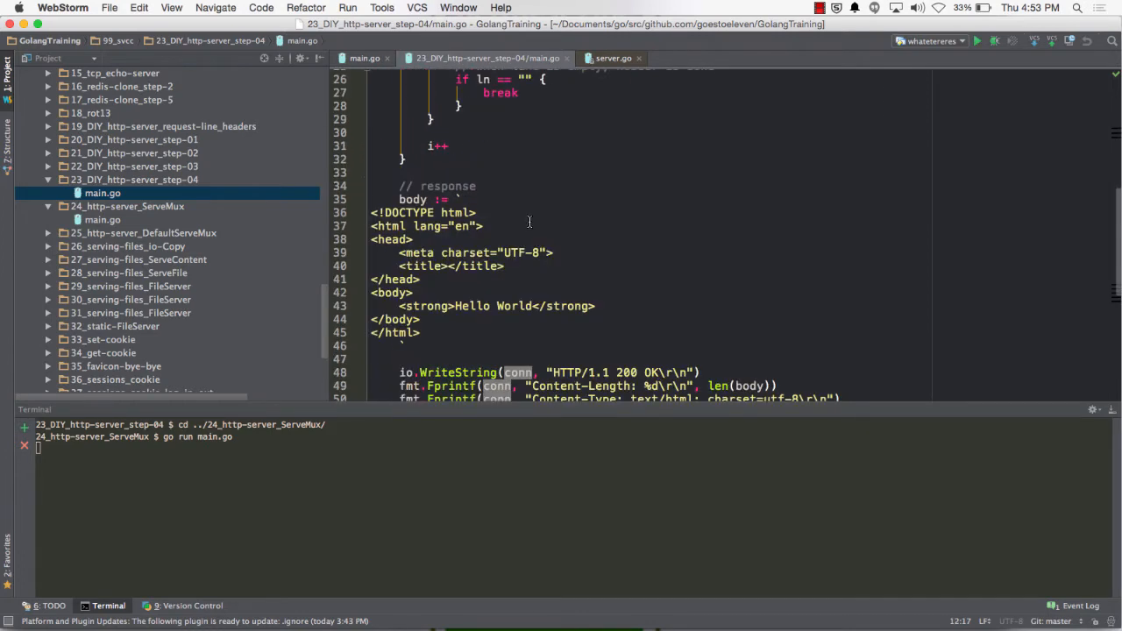
{"action": "scroll", "scroll_direction": "down", "scroll_amount": 3}
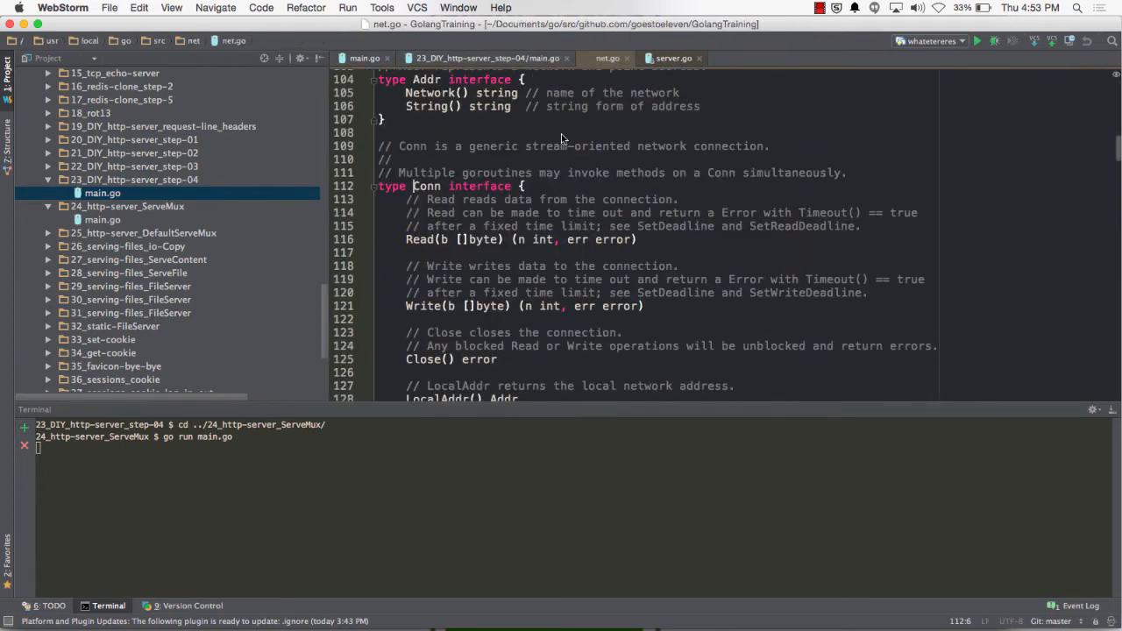
{"action": "double_click", "coordinate": [426, 186]}
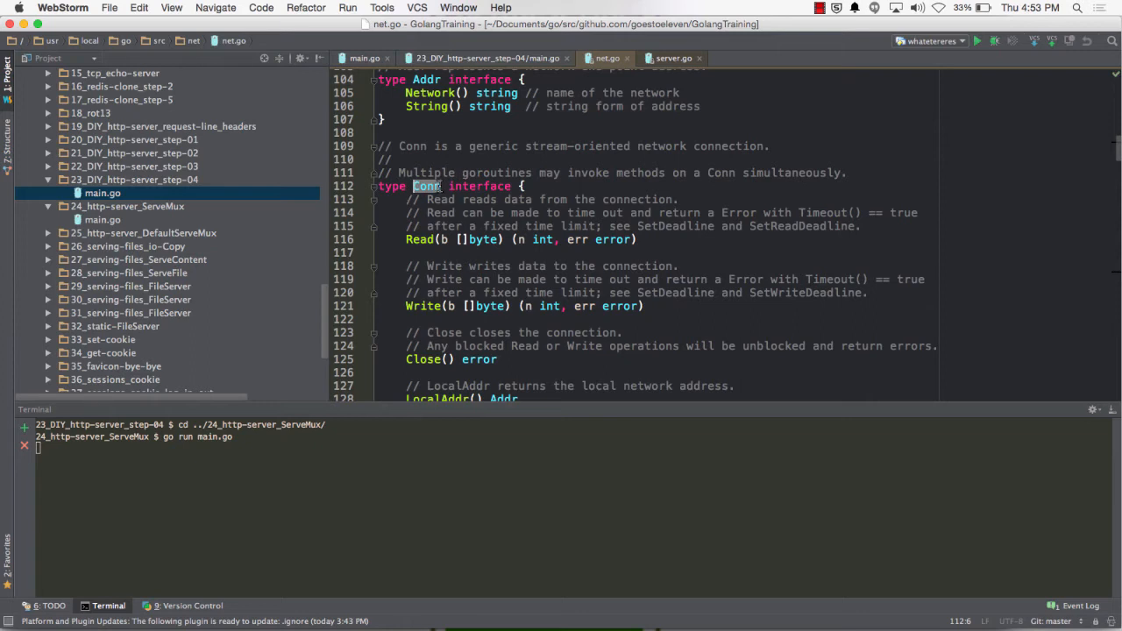
{"action": "double_click", "coordinate": [459, 305]}
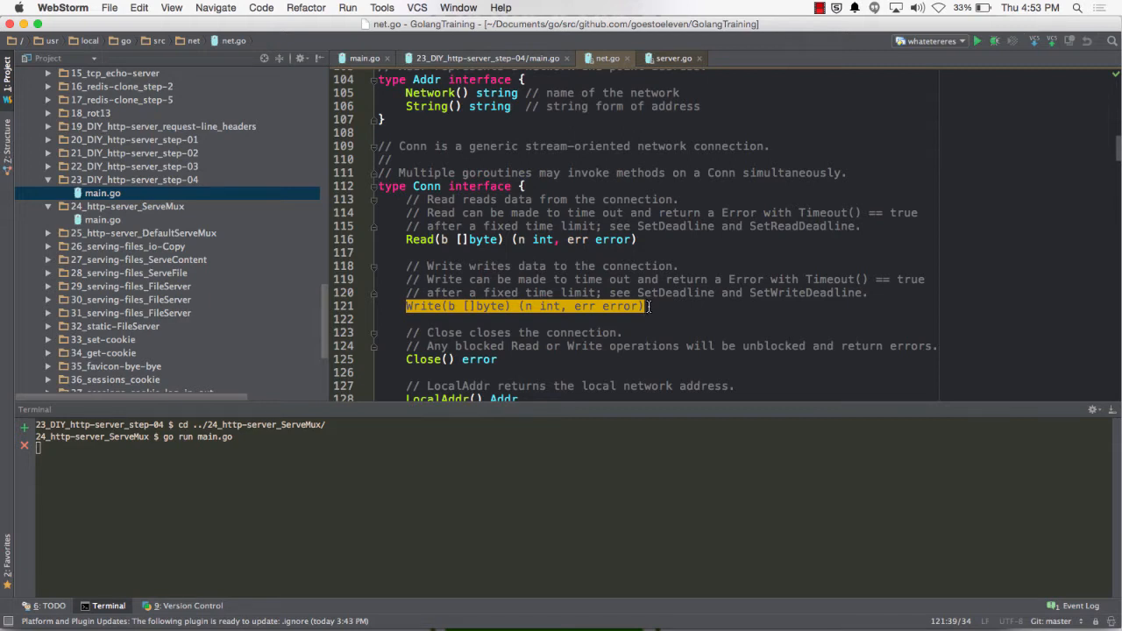
{"action": "mouse_move", "coordinate": [455, 199]}
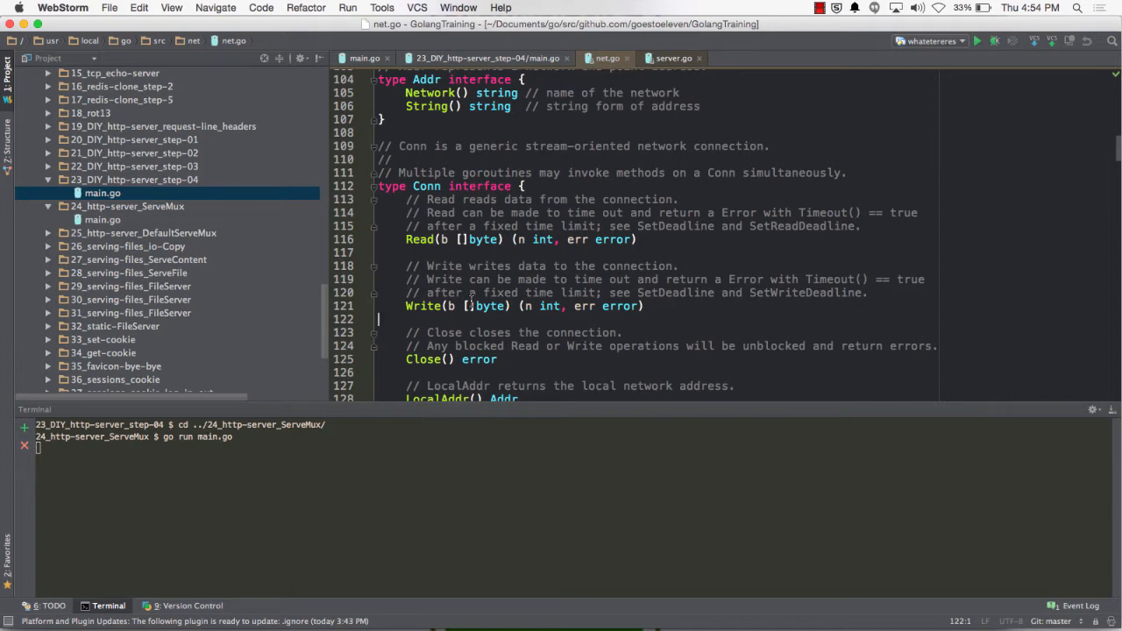
{"action": "double_click", "coordinate": [456, 305]}
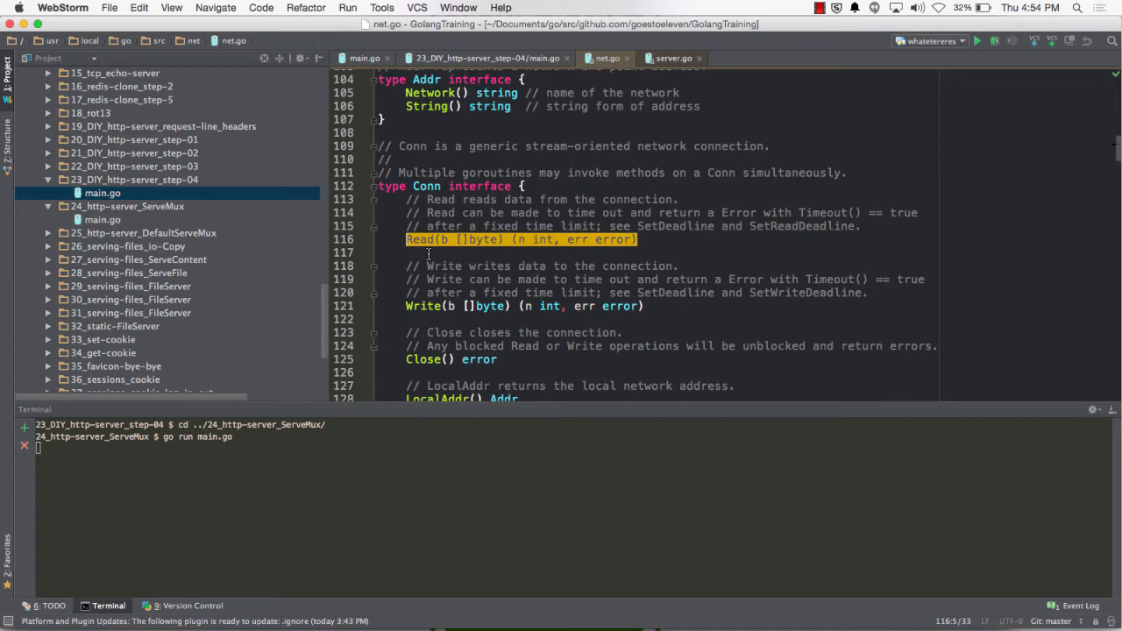
Switch back to step-04 main.go via the ServeMux file and highlight every use of conn.
{"action": "left_click", "coordinate": [484, 58]}
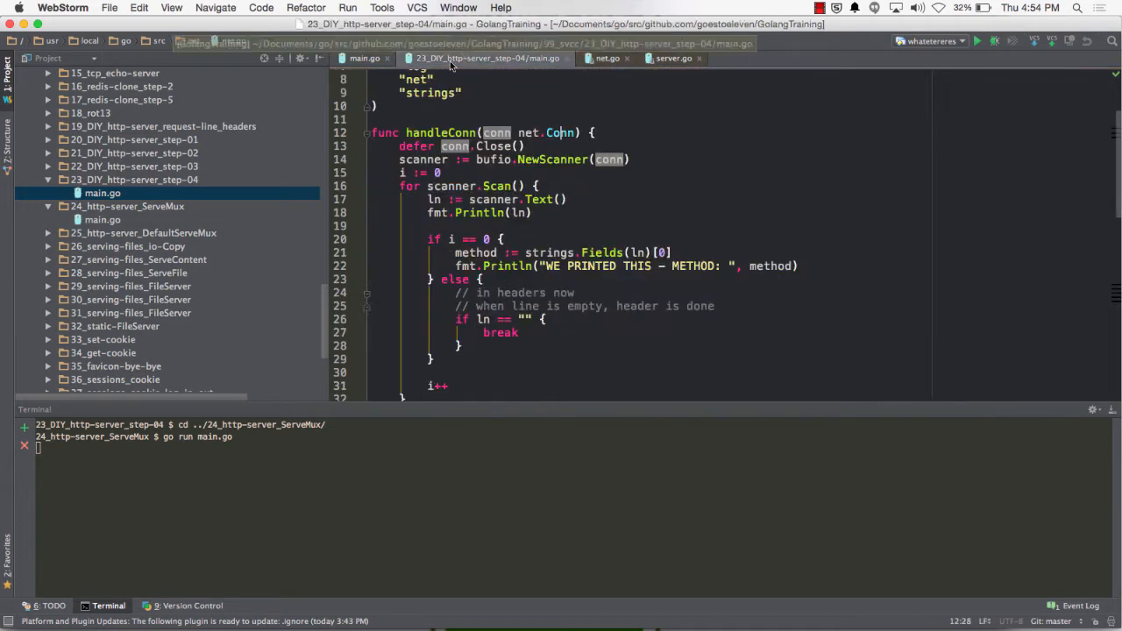
{"action": "left_click", "coordinate": [417, 57]}
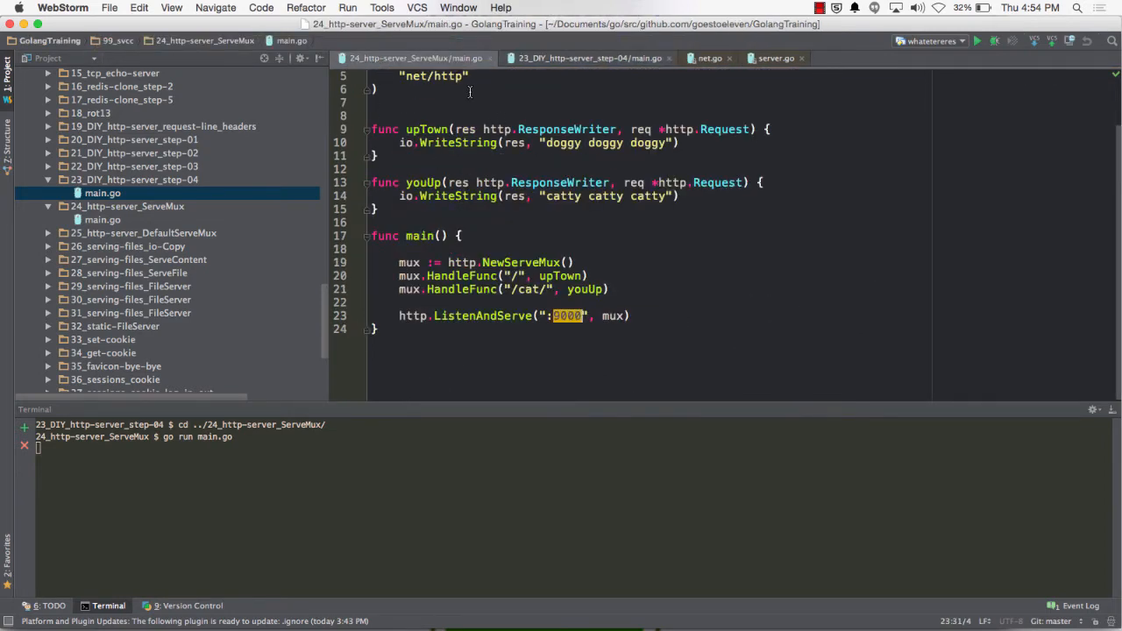
{"action": "left_click", "coordinate": [589, 58]}
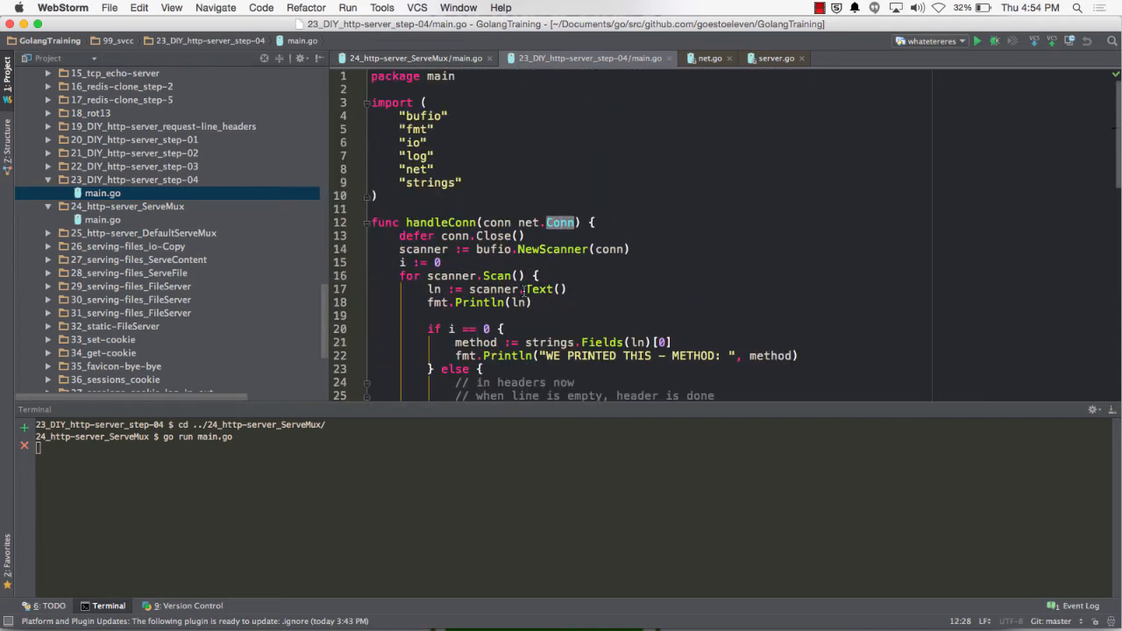
{"action": "scroll", "scroll_direction": "down", "scroll_amount": 3}
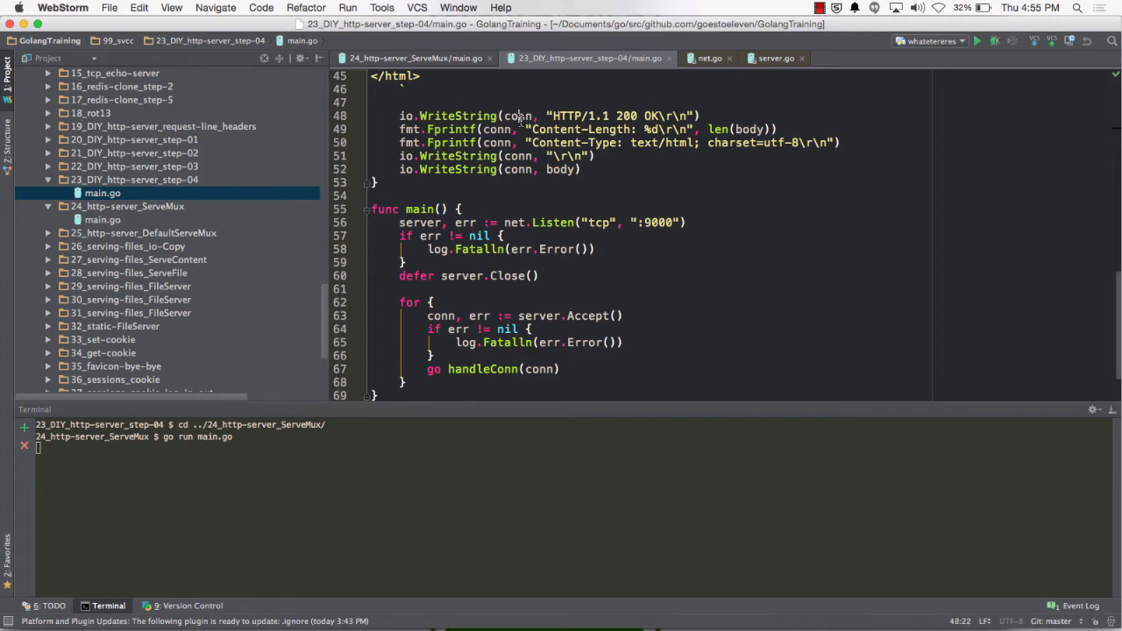
{"action": "left_click", "coordinate": [709, 58]}
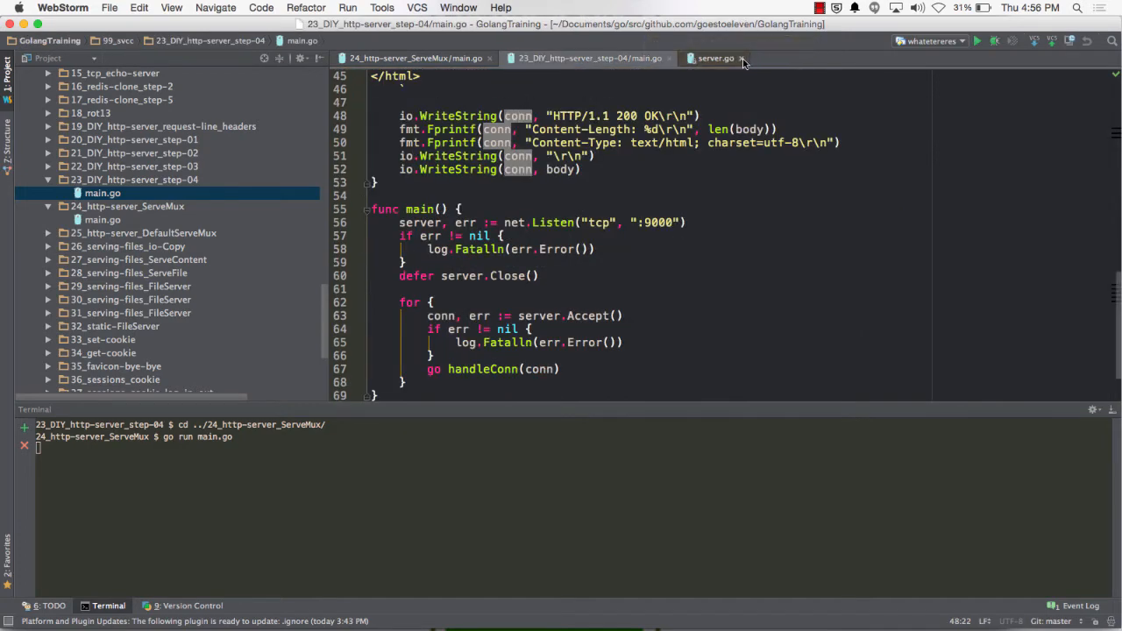
{"action": "mouse_move", "coordinate": [743, 58]}
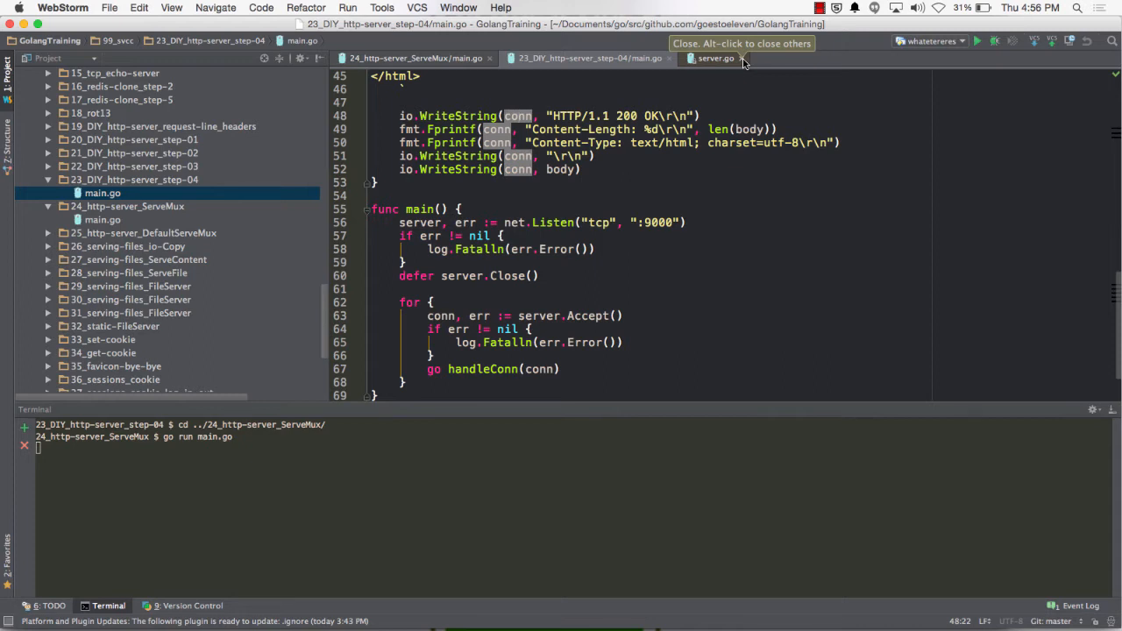
{"action": "mouse_move", "coordinate": [744, 57]}
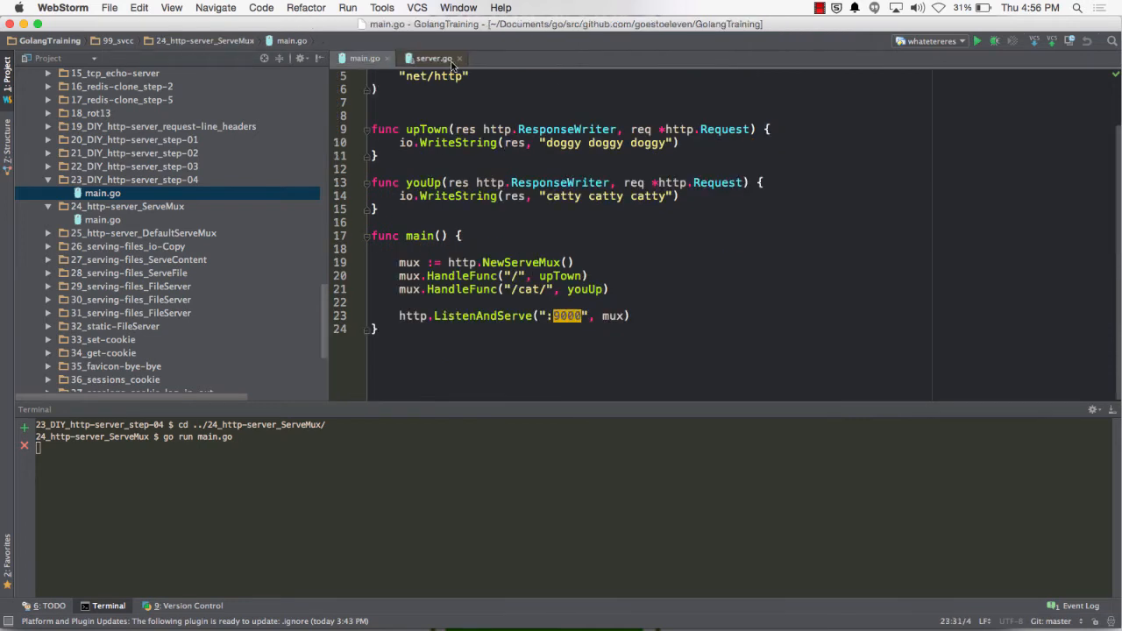
Bring the Chrome GoDoc documentation window forward.
{"action": "left_click", "coordinate": [459, 58]}
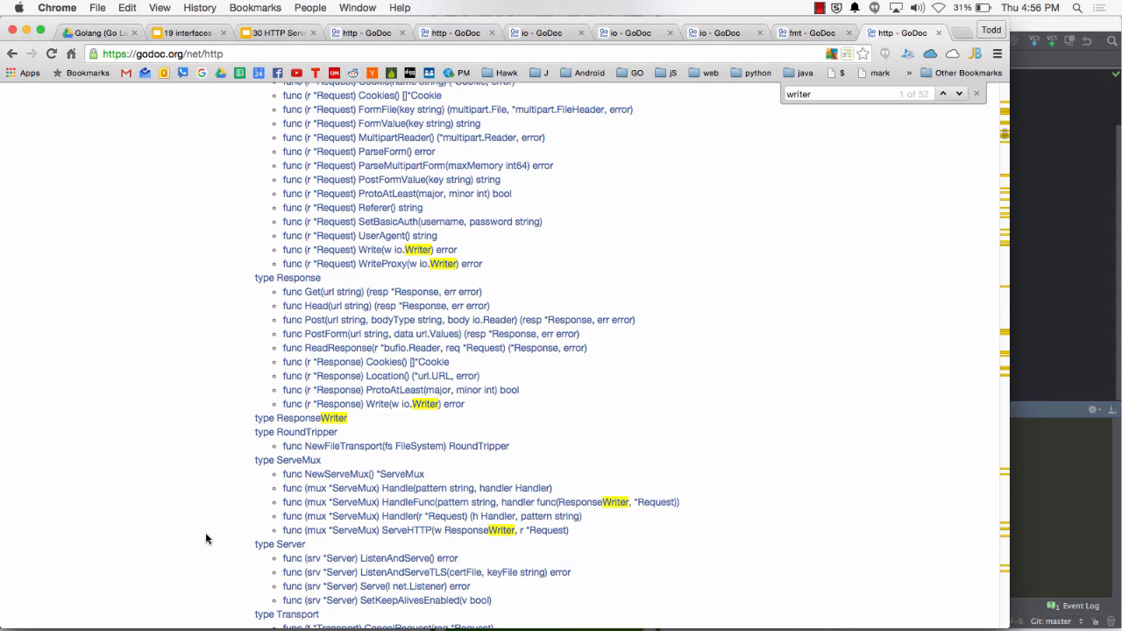
{"action": "mouse_move", "coordinate": [507, 418]}
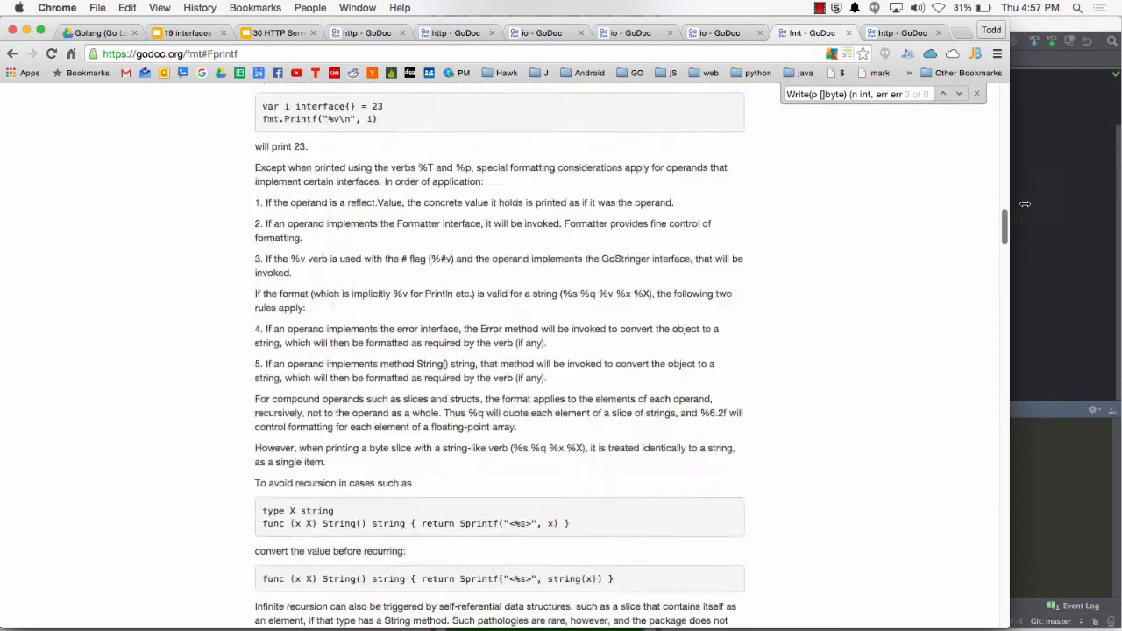
Scroll the fmt docs around the Write matches, then search for 'conn'.
{"action": "scroll", "scroll_direction": "up", "scroll_amount": 3}
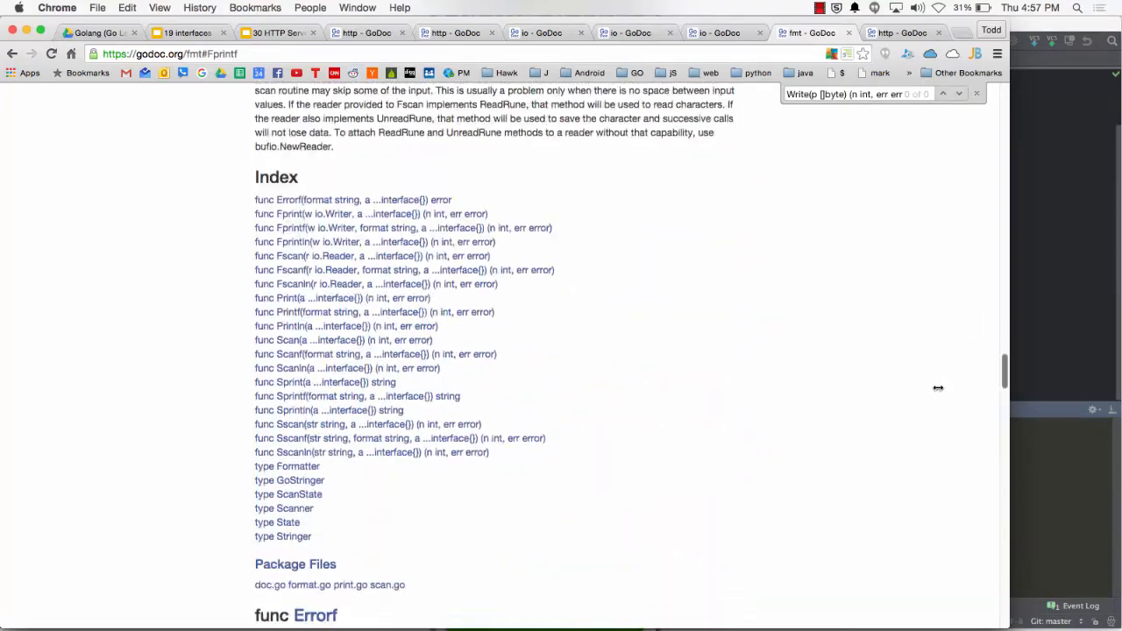
{"action": "scroll", "scroll_direction": "down", "scroll_amount": 3}
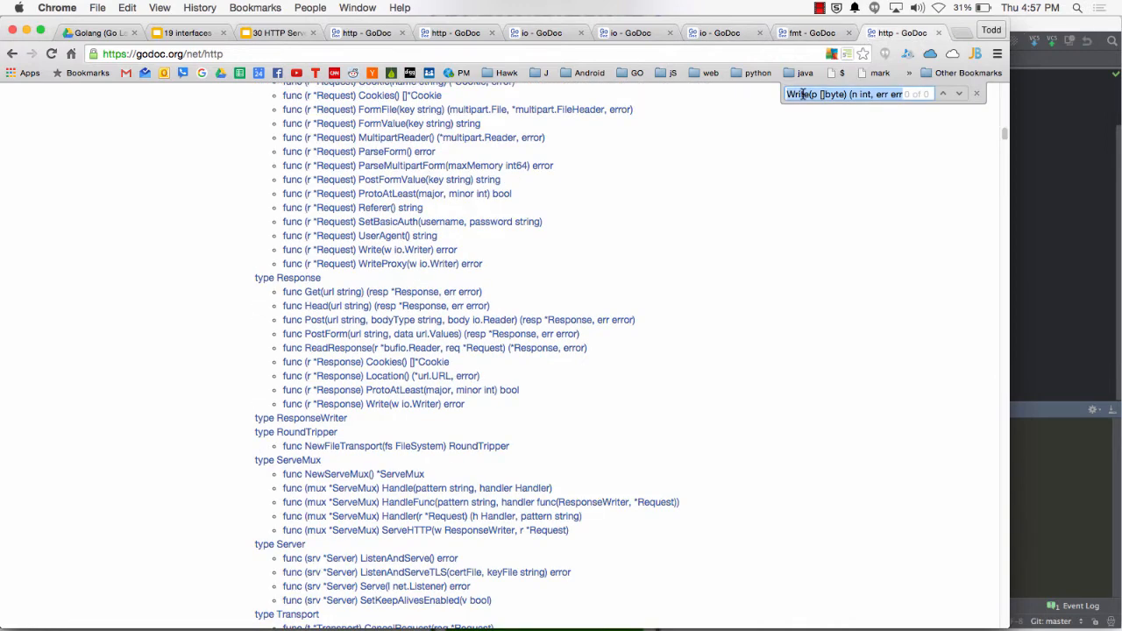
{"action": "type", "text": "conn"}
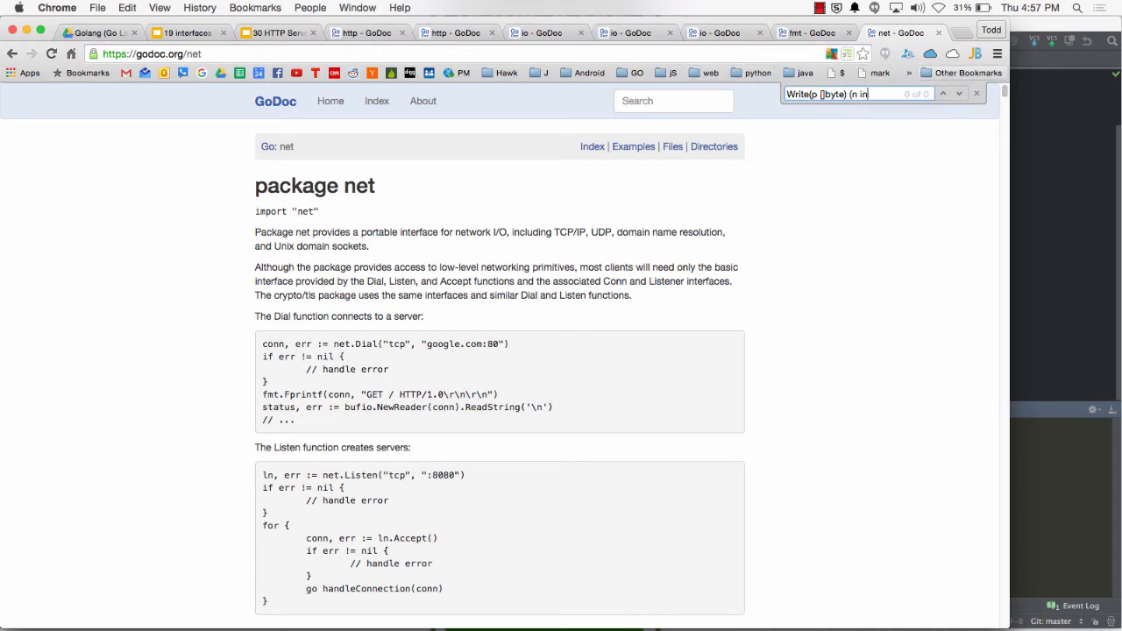
Search the net package page for 'conn' to reach the Conn interface's Write method.
{"action": "key", "text": "Backspace"}
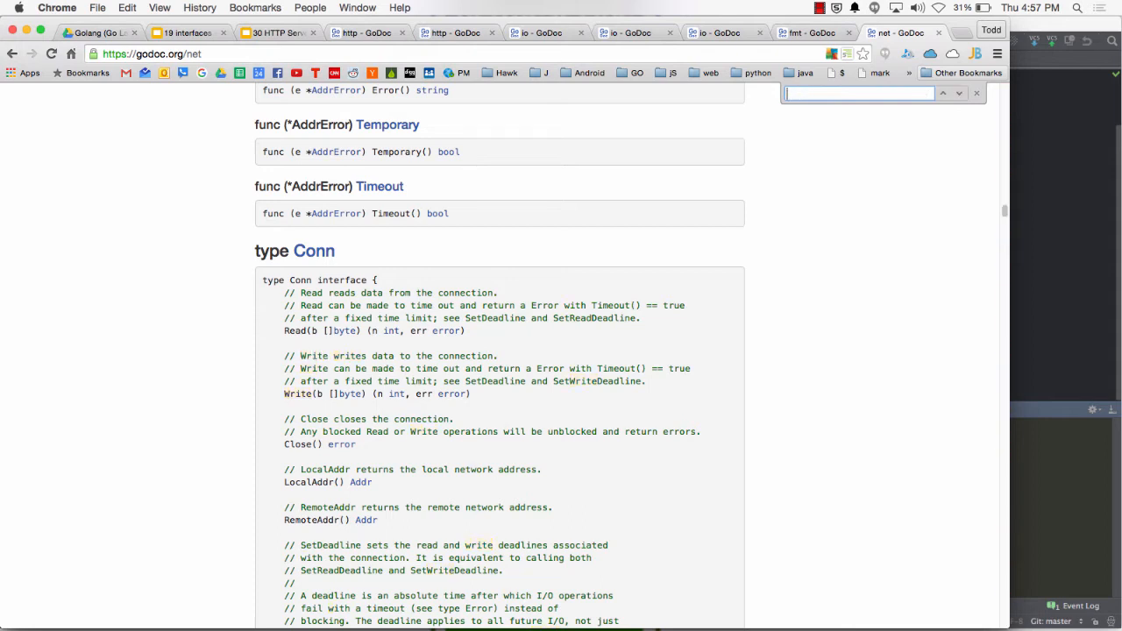
{"action": "type", "text": "conn"}
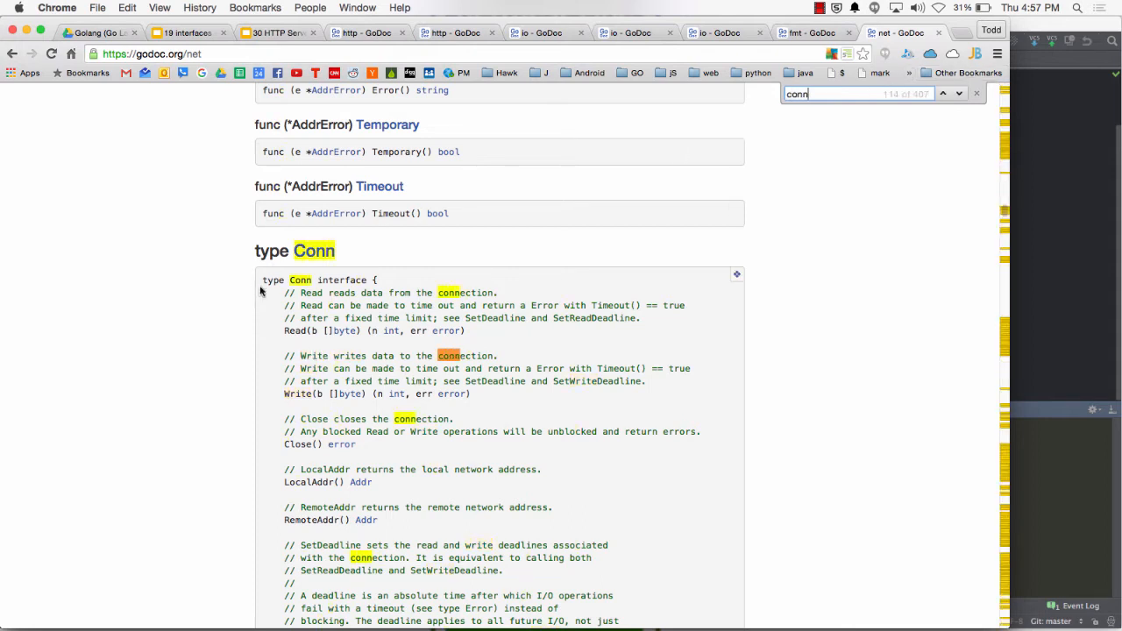
{"action": "scroll", "scroll_direction": "down", "scroll_amount": 3}
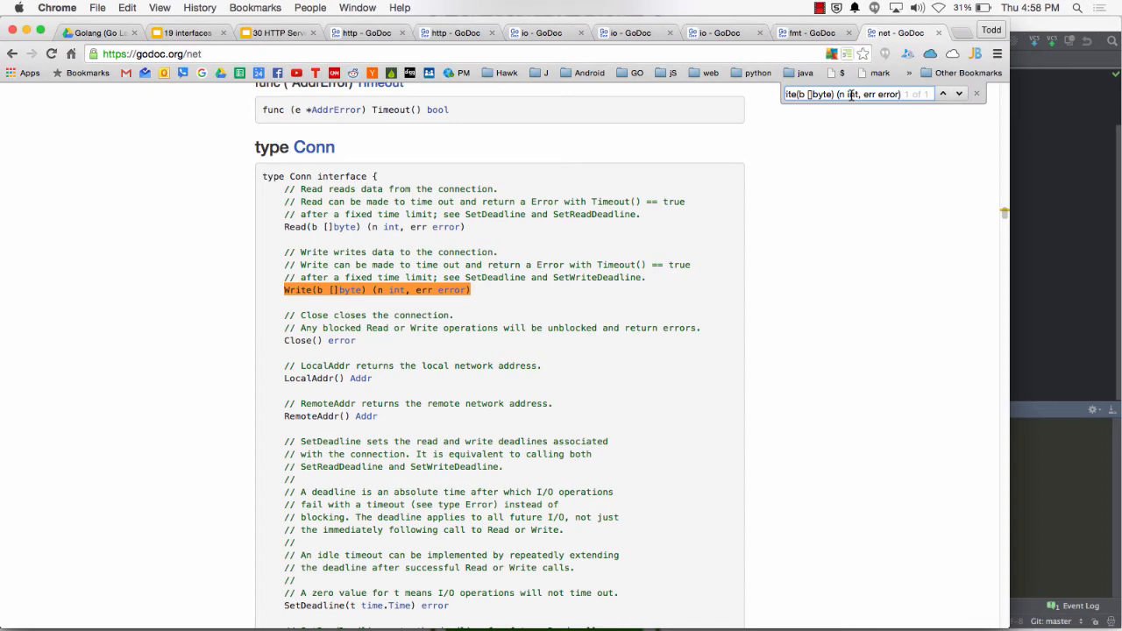
Compare with the io Writer docs, return to net, then switch to the interfaces slide deck.
{"action": "left_click", "coordinate": [810, 31]}
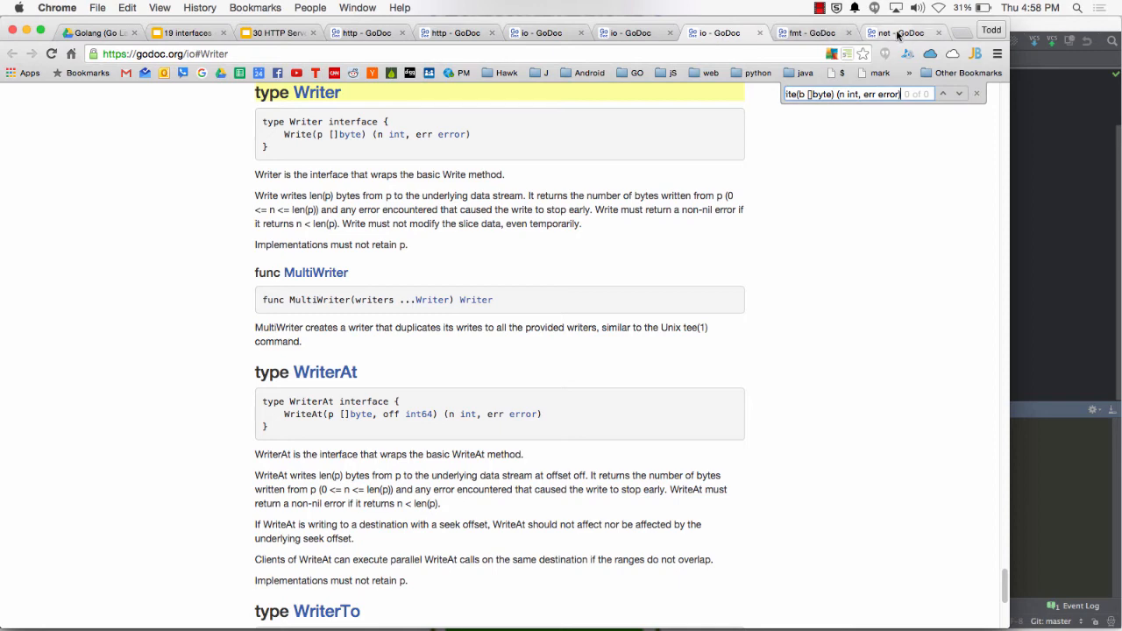
{"action": "left_click", "coordinate": [452, 31]}
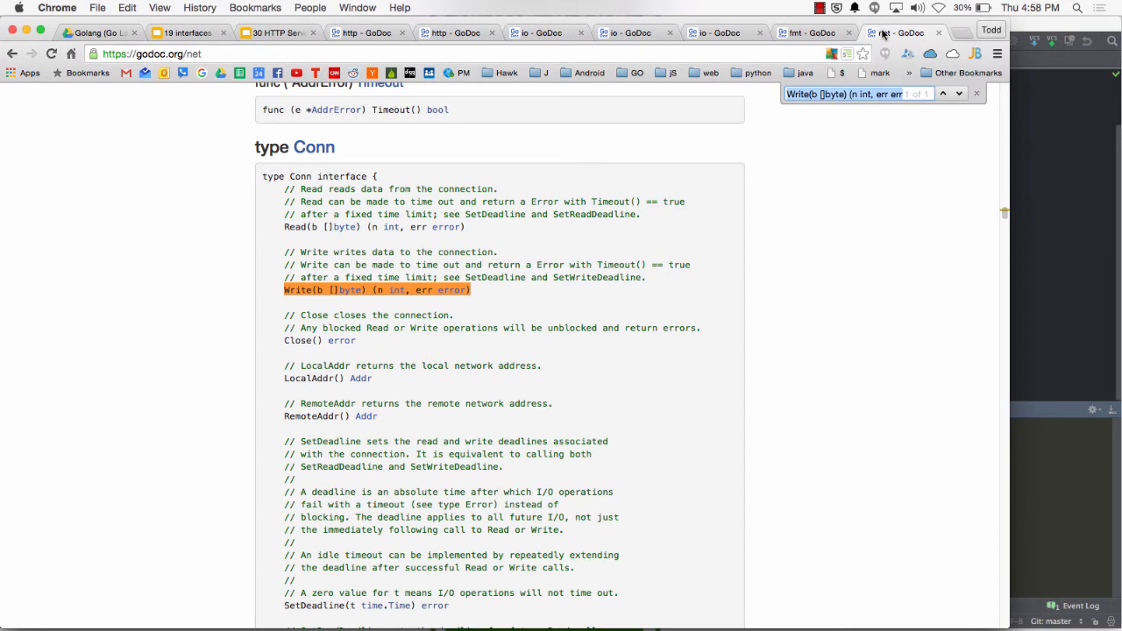
{"action": "left_click", "coordinate": [184, 31]}
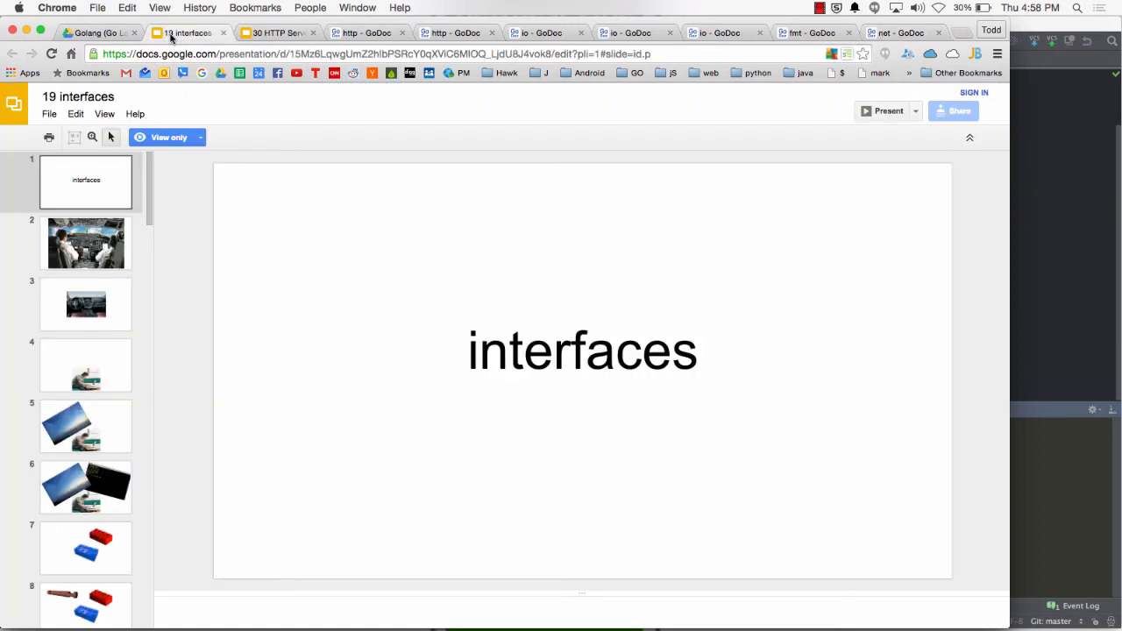
Advance the filmstrip to the Shape interface code slide and then the Circle and Square slide.
{"action": "scroll", "scroll_direction": "down", "scroll_amount": 3}
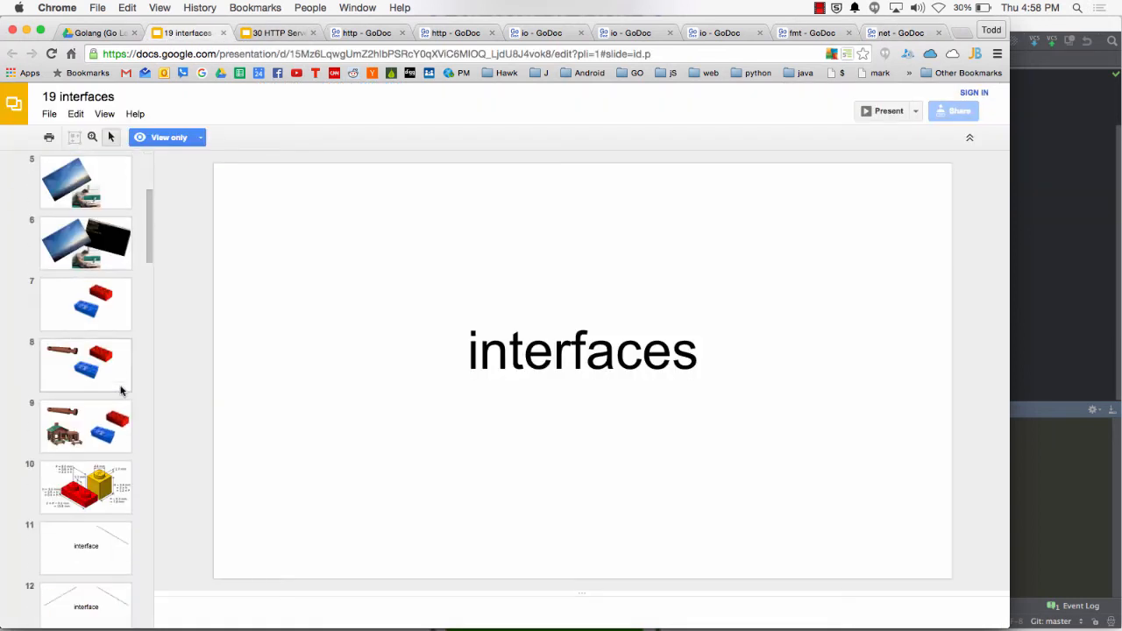
{"action": "scroll", "scroll_direction": "down", "scroll_amount": 3}
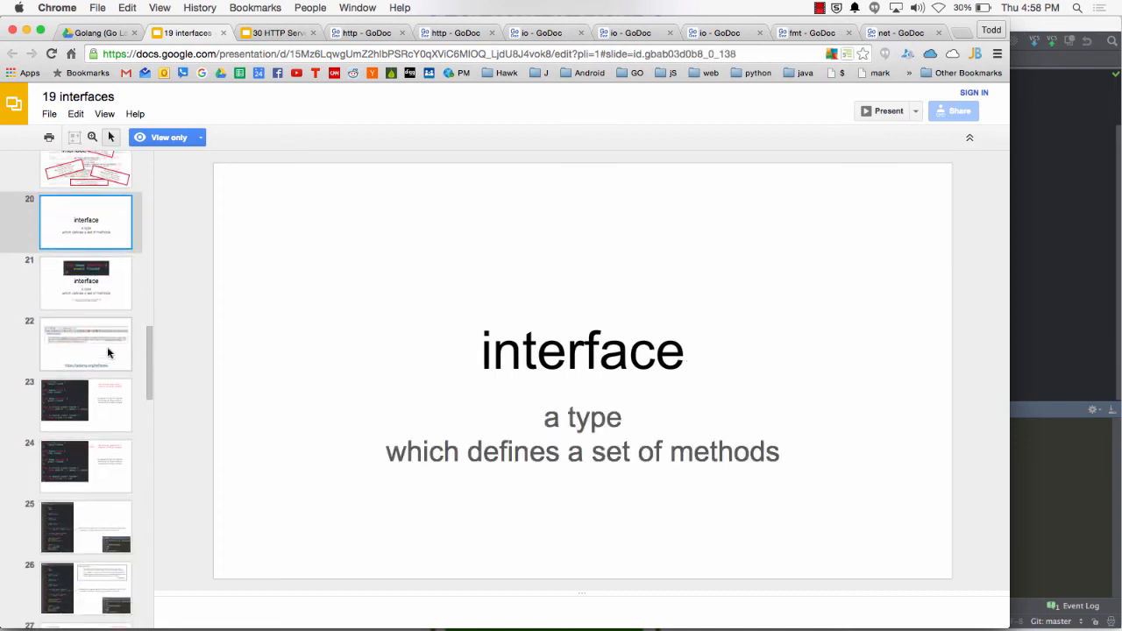
{"action": "left_click", "coordinate": [86, 283]}
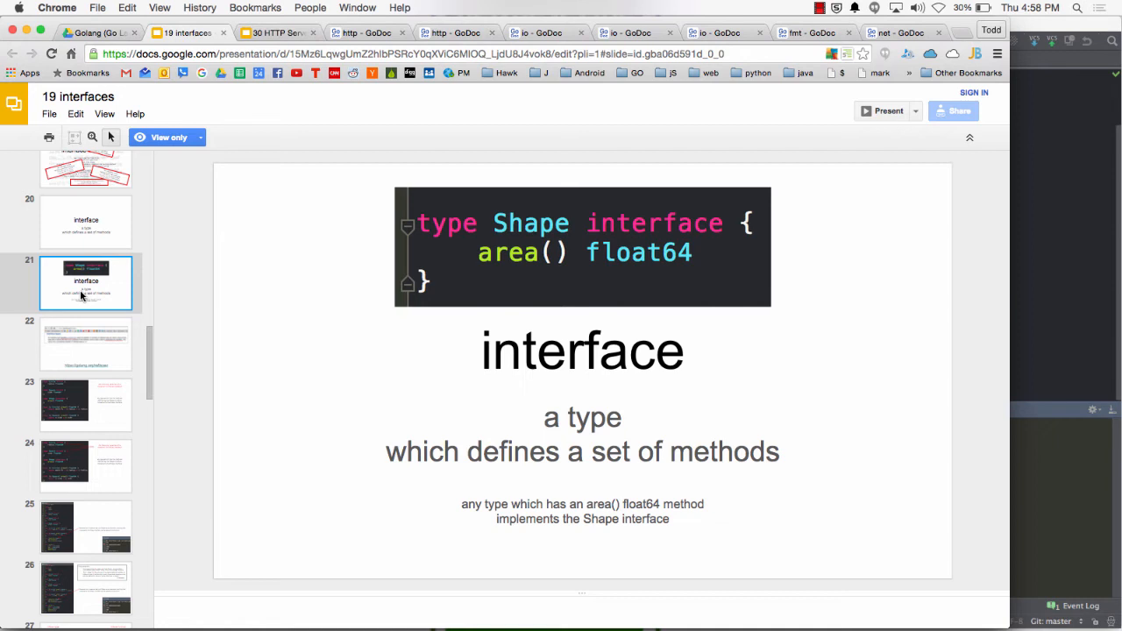
{"action": "left_click", "coordinate": [86, 403]}
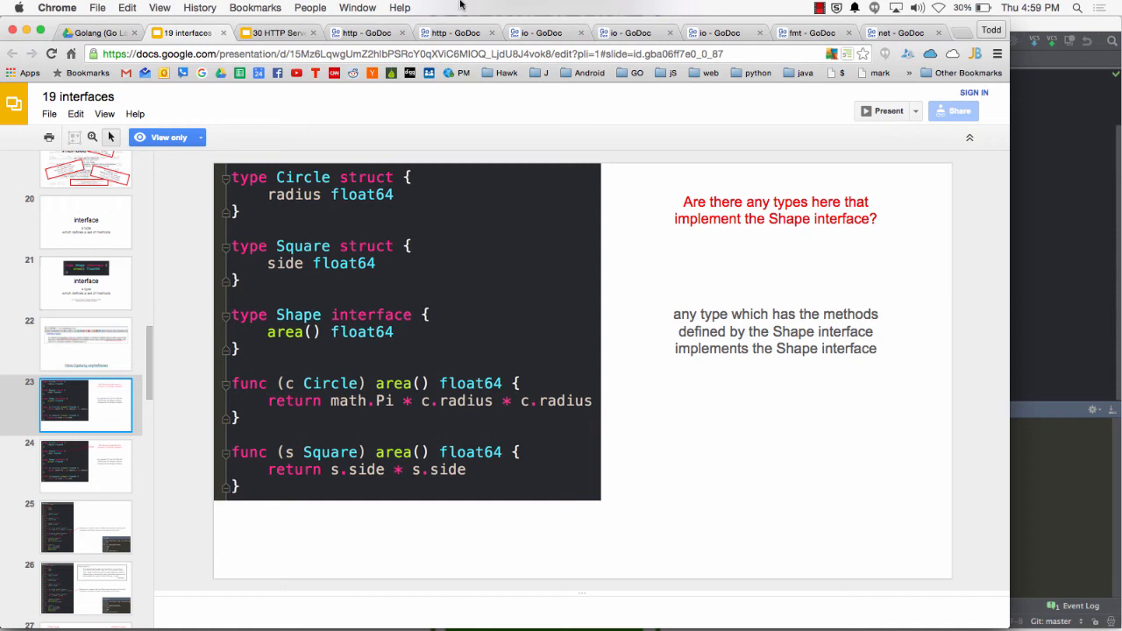
Move on to slide 24, whose arrows mark Circle and Square as implementing Shape.
{"action": "left_click", "coordinate": [819, 7]}
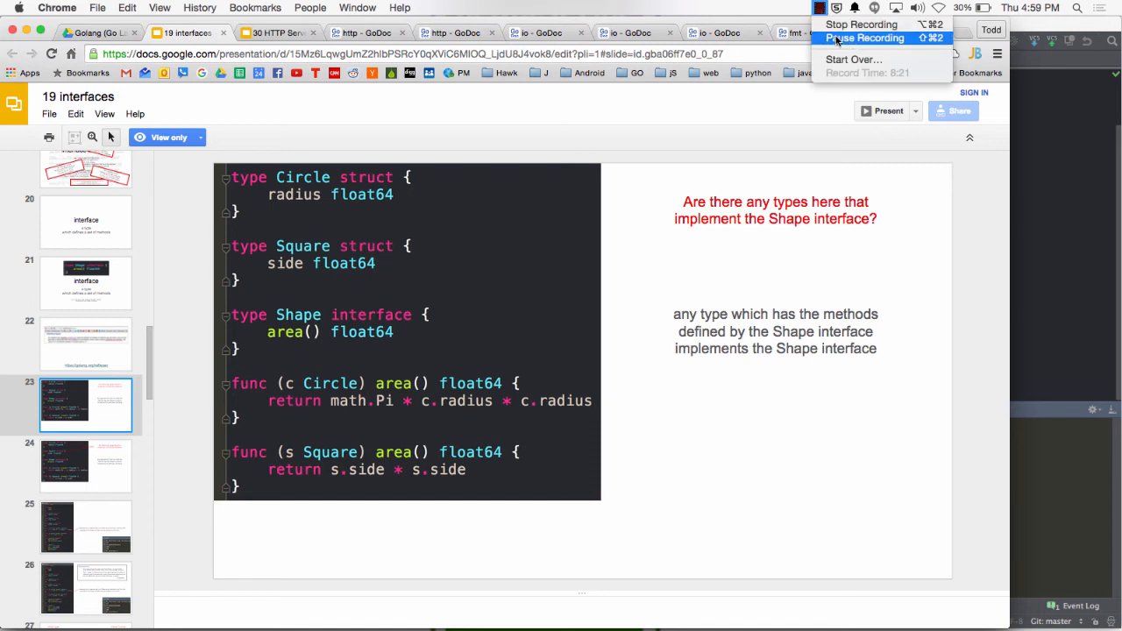
{"action": "left_click", "coordinate": [862, 39]}
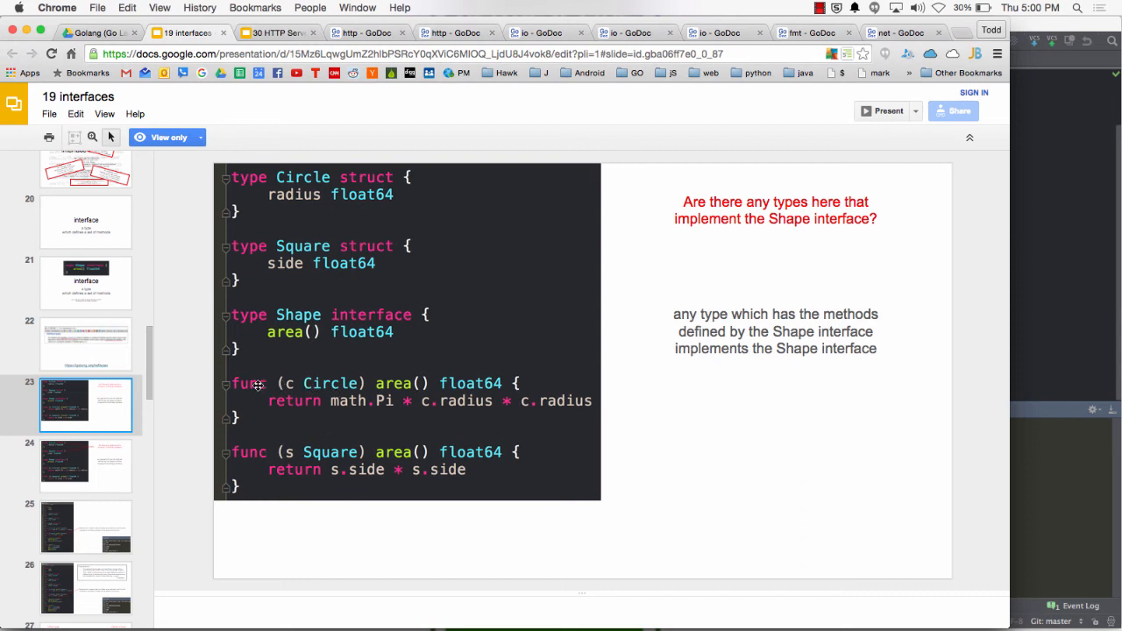
{"action": "mouse_move", "coordinate": [399, 382]}
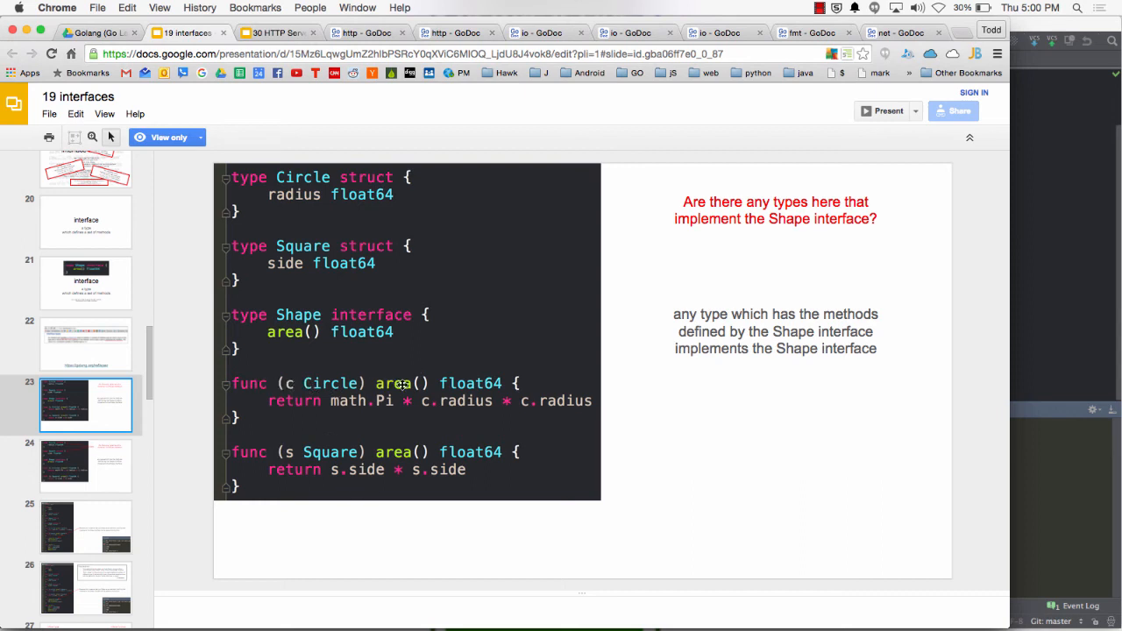
{"action": "mouse_move", "coordinate": [456, 382]}
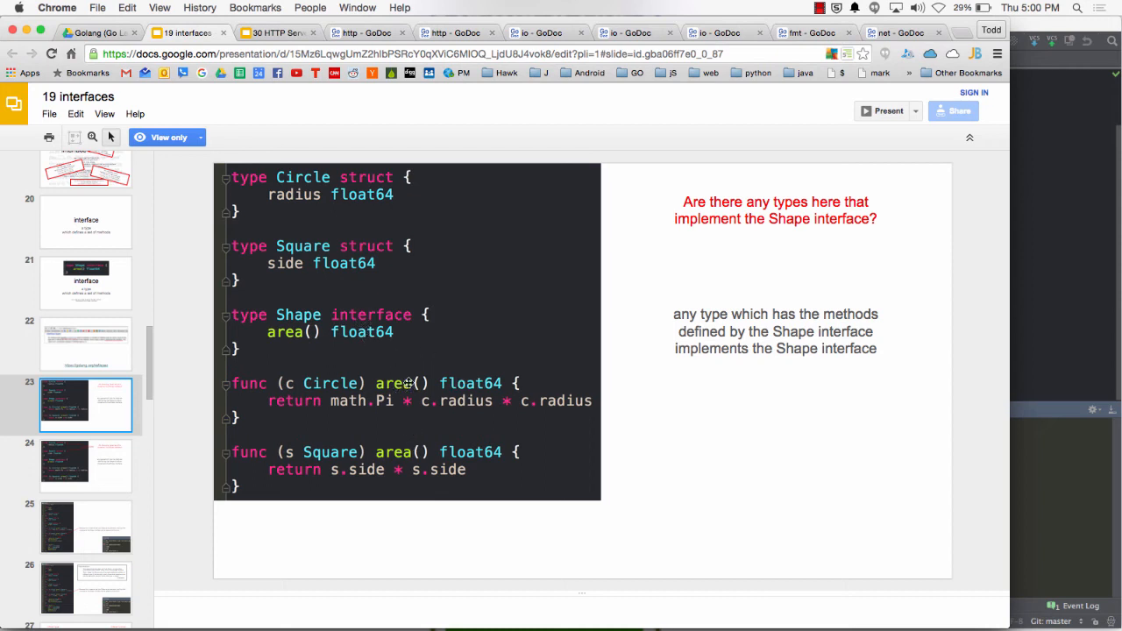
{"action": "mouse_move", "coordinate": [724, 447]}
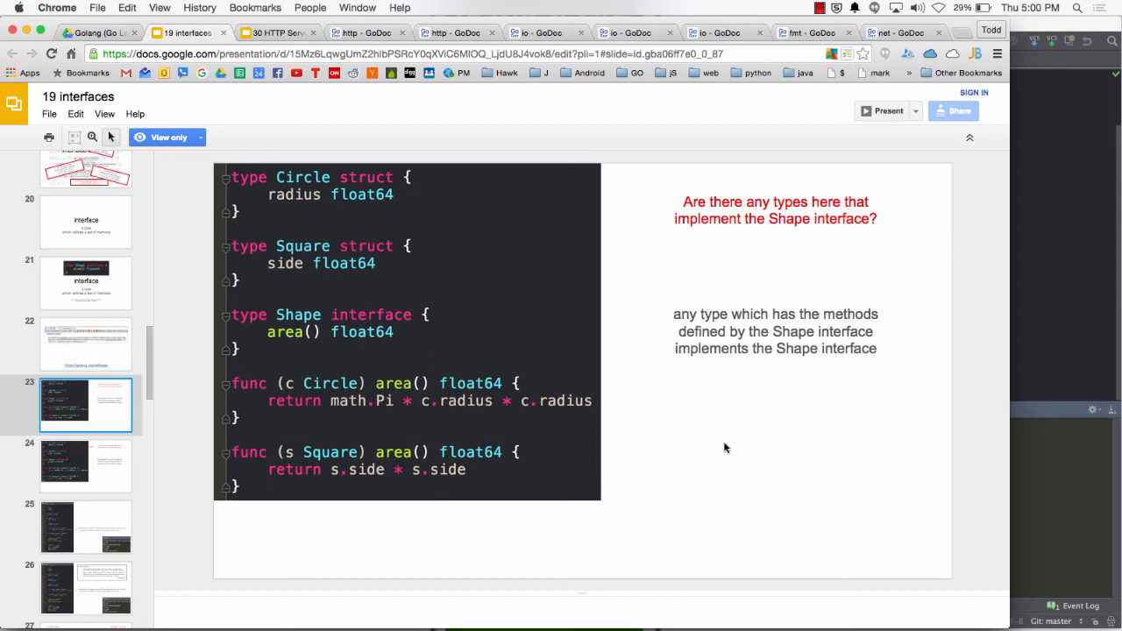
{"action": "left_click", "coordinate": [86, 466]}
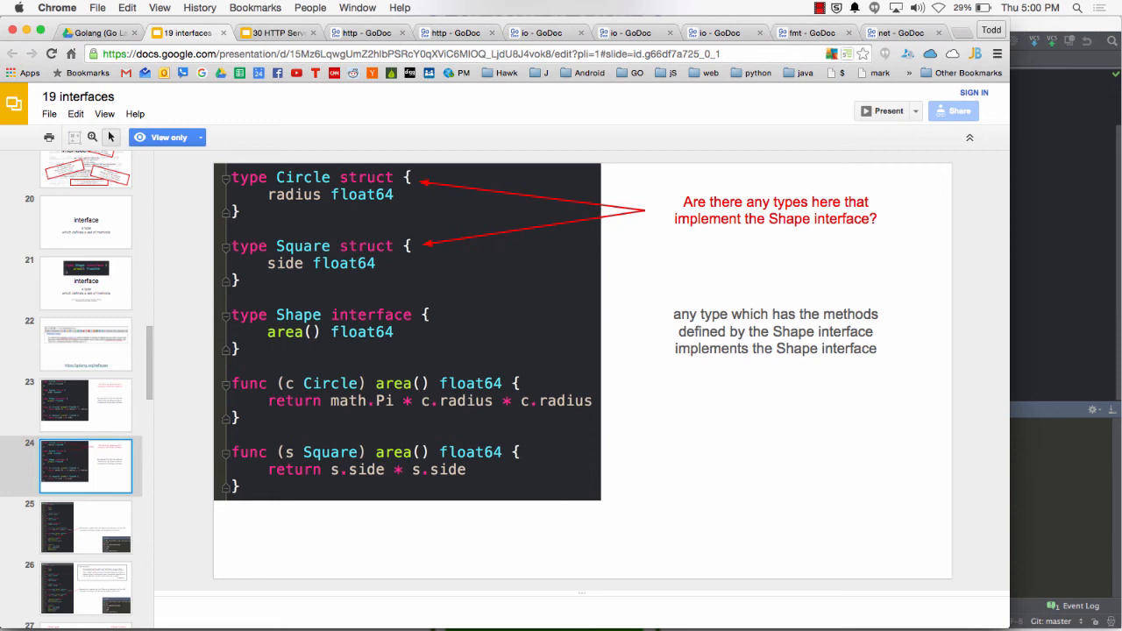
Show the slide with the full main.go Shape program, its measure function and terminal output.
{"action": "left_click", "coordinate": [86, 526]}
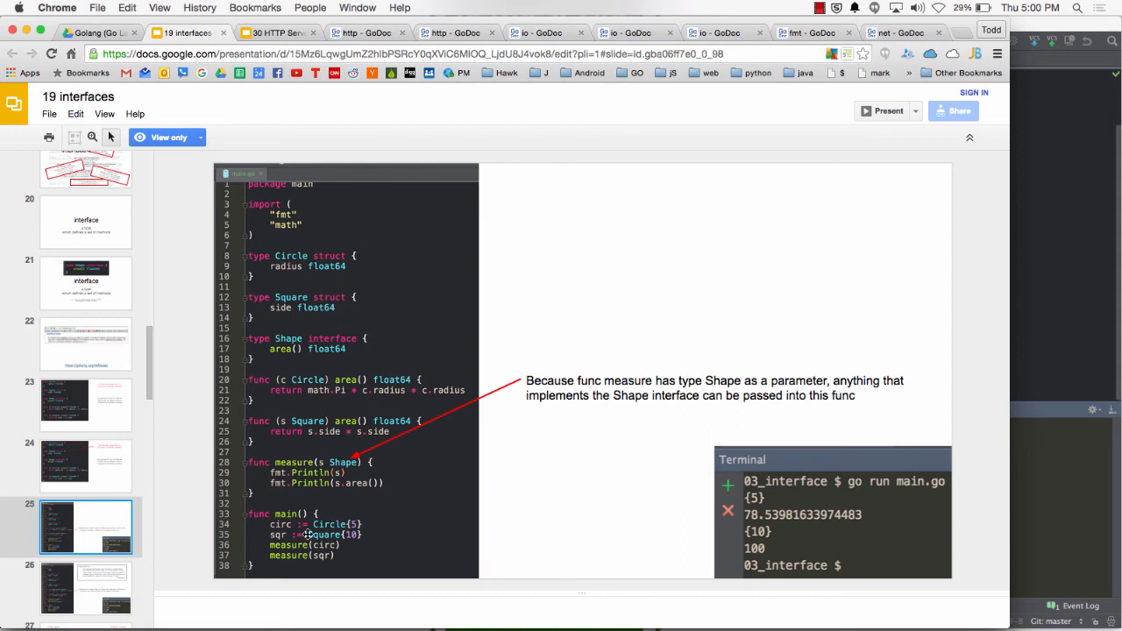
{"action": "mouse_move", "coordinate": [319, 557]}
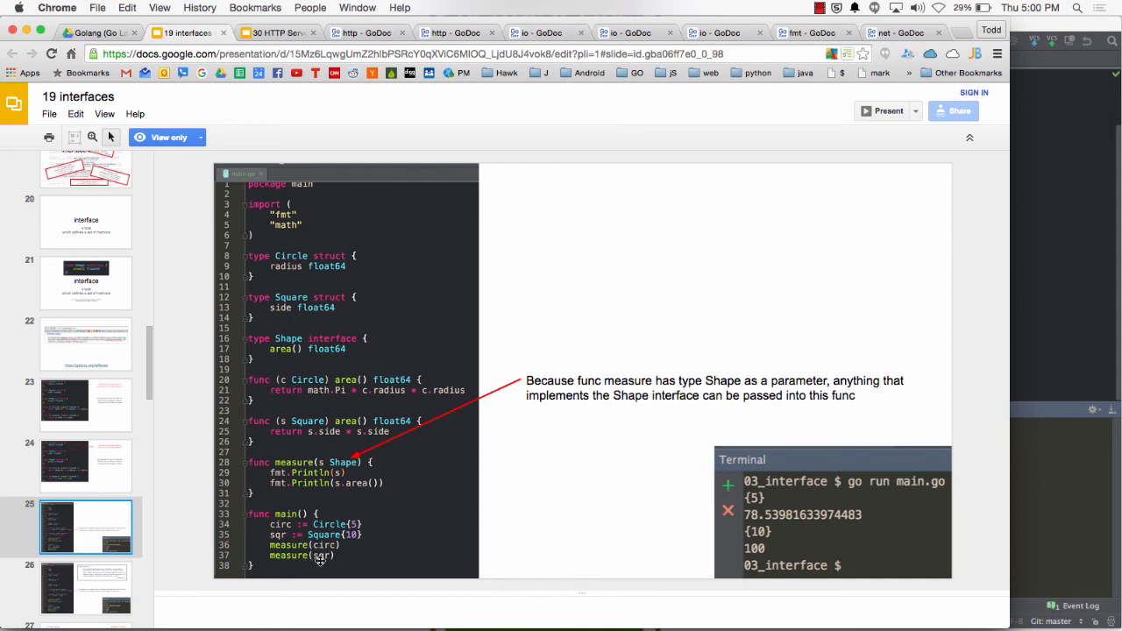
{"action": "mouse_move", "coordinate": [340, 558]}
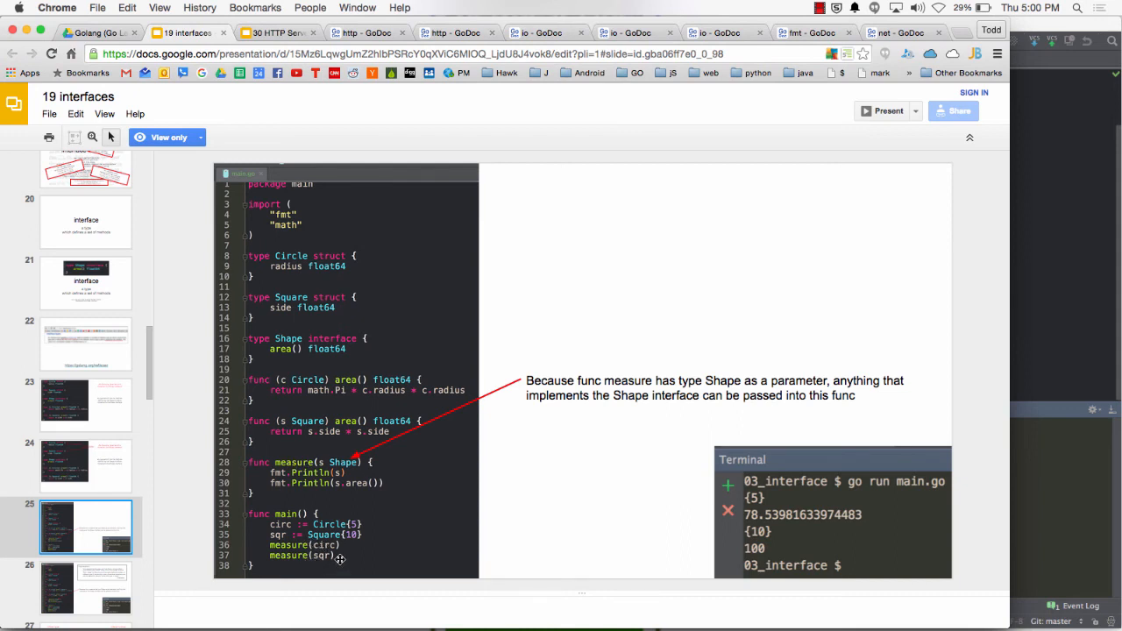
{"action": "mouse_move", "coordinate": [405, 535]}
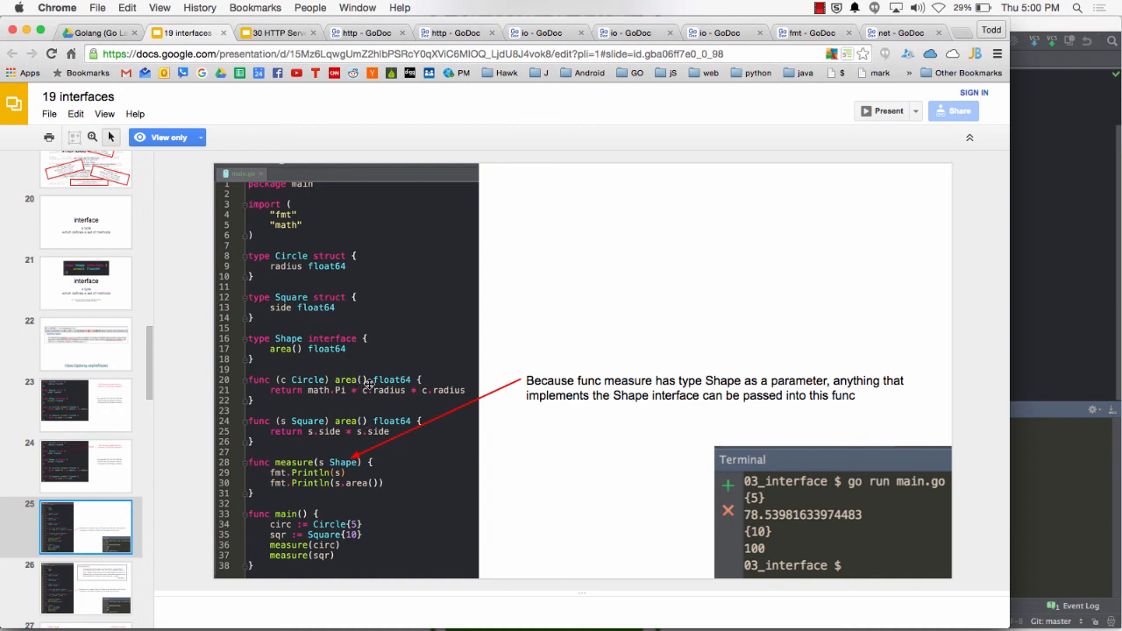
{"action": "mouse_move", "coordinate": [312, 396]}
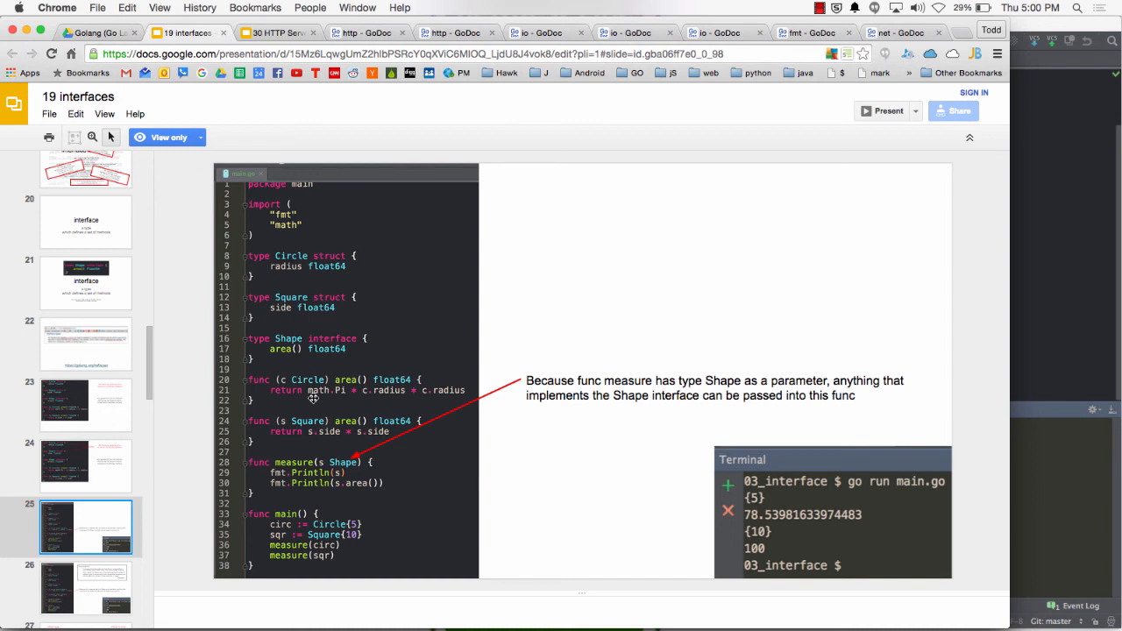
{"action": "mouse_move", "coordinate": [289, 550]}
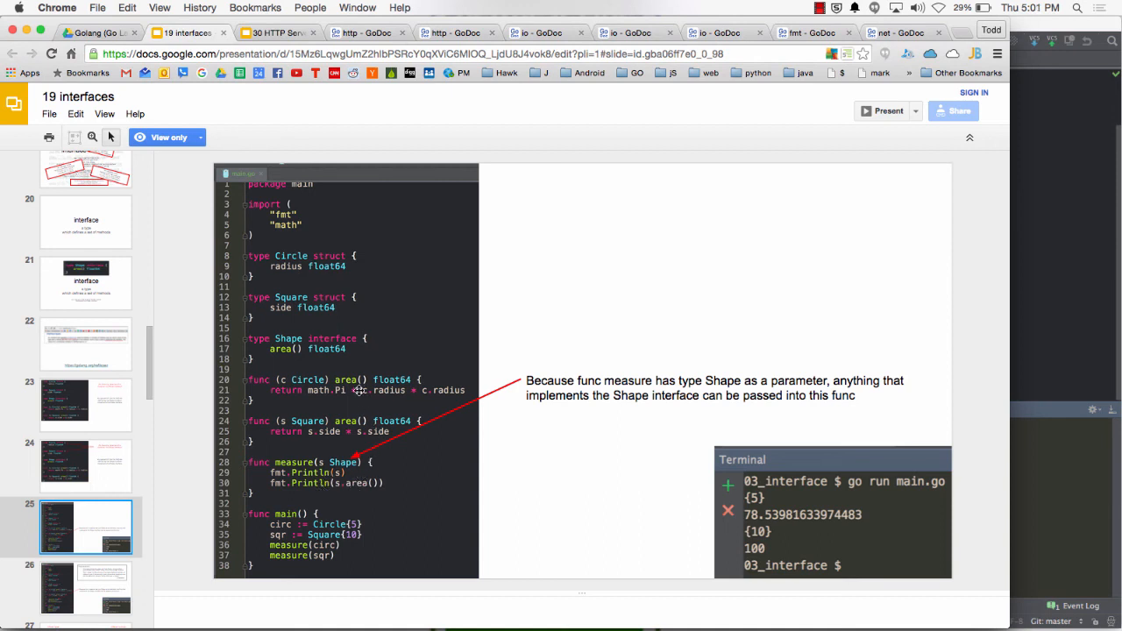
{"action": "mouse_move", "coordinate": [354, 382]}
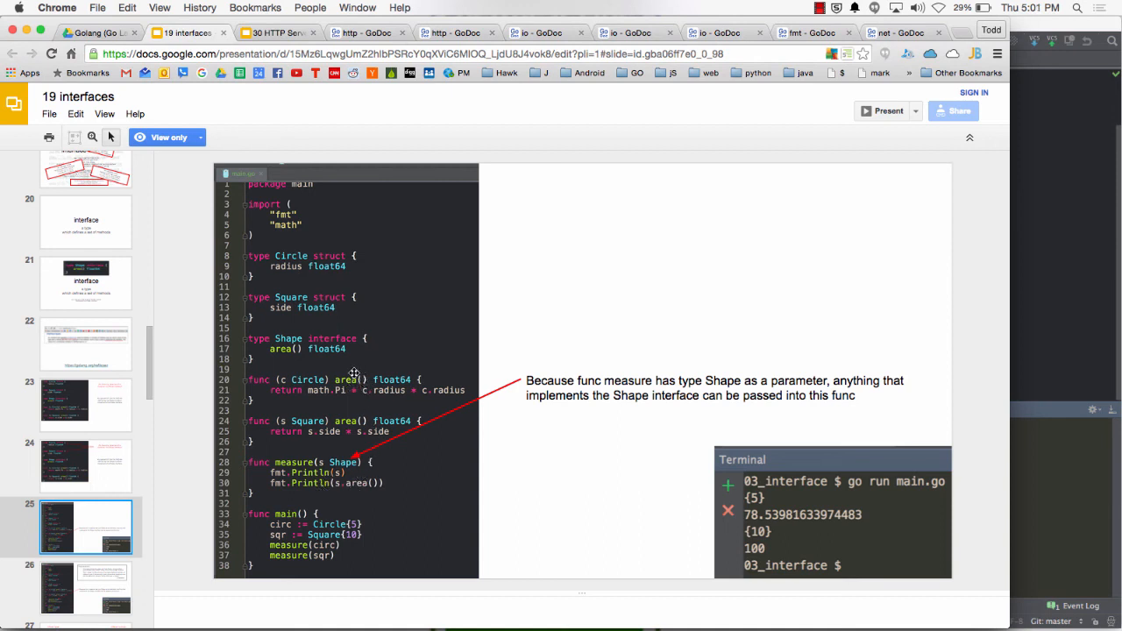
{"action": "mouse_move", "coordinate": [368, 491]}
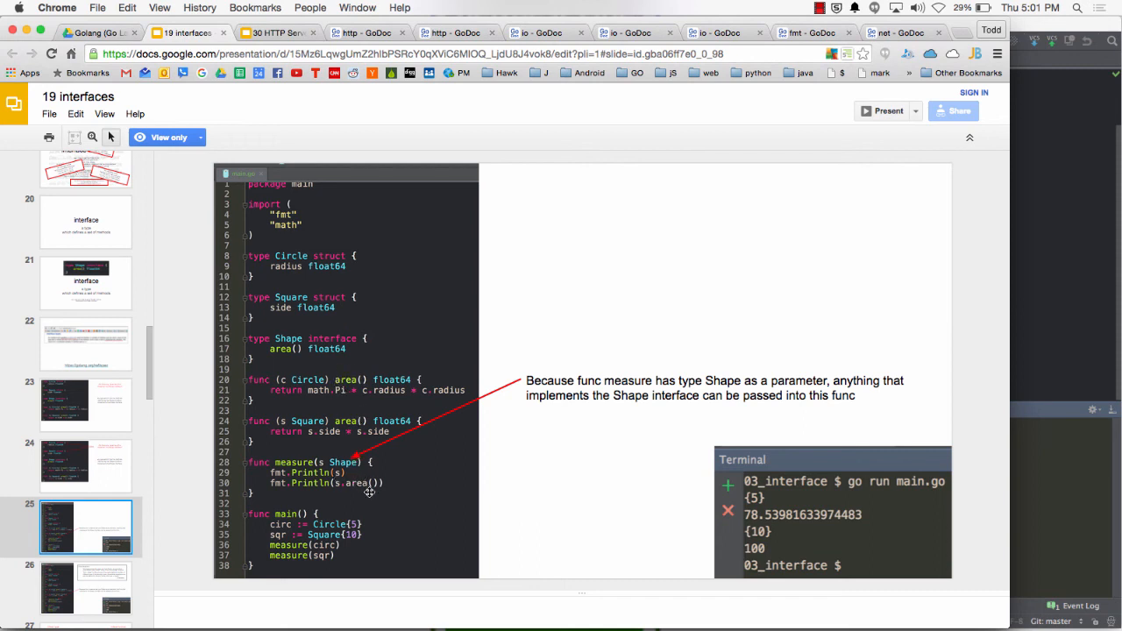
{"action": "mouse_move", "coordinate": [340, 394]}
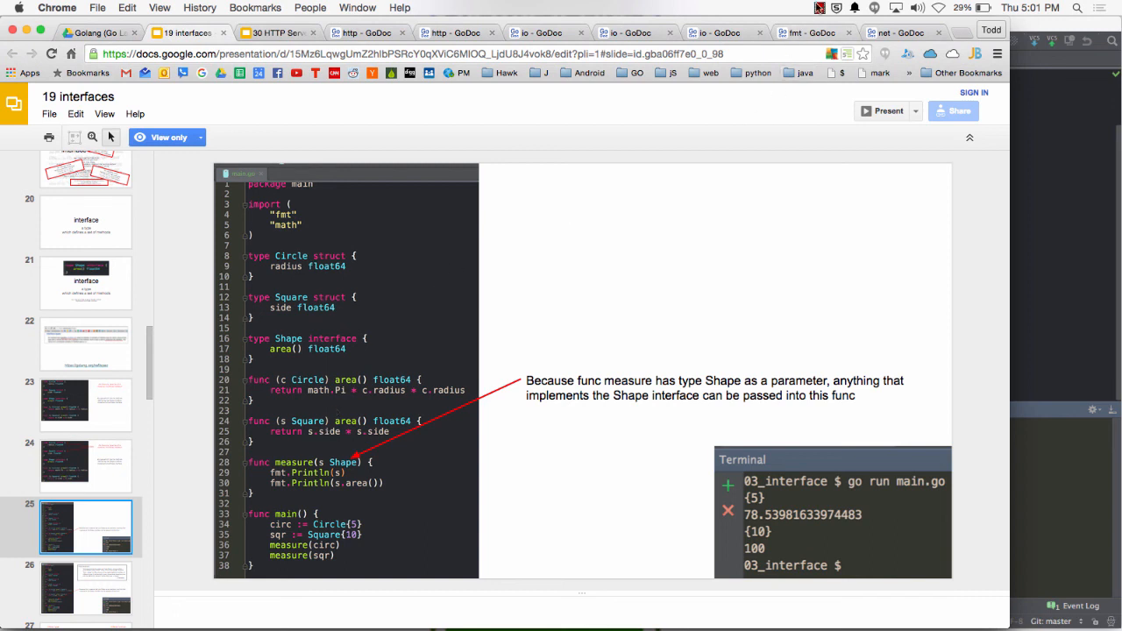
{"action": "mouse_move", "coordinate": [610, 270]}
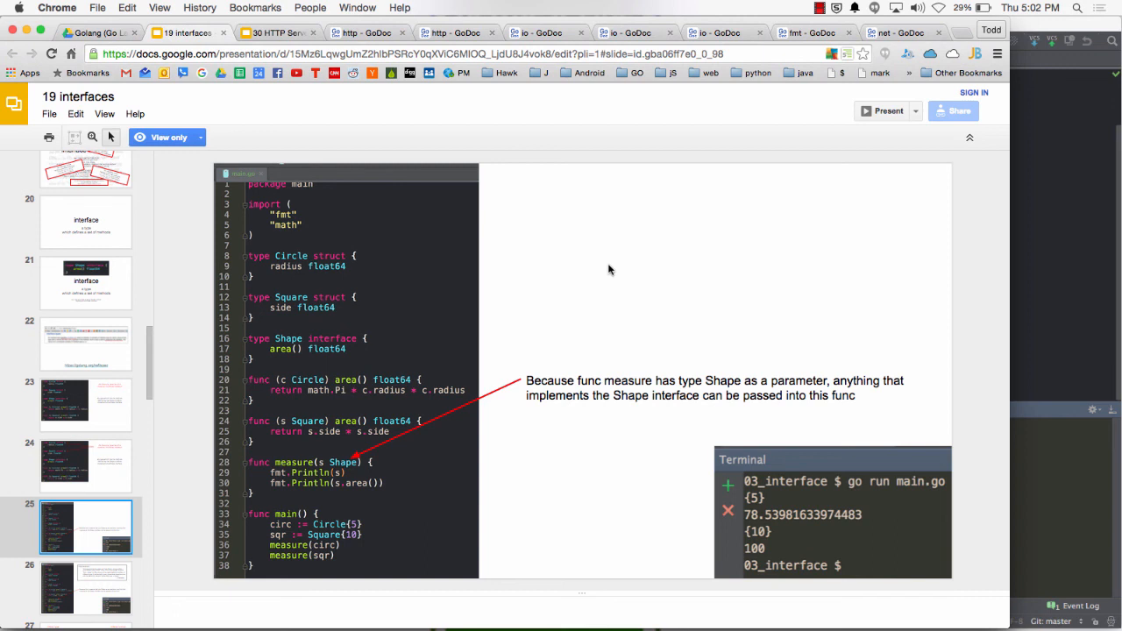
{"action": "mouse_move", "coordinate": [838, 14]}
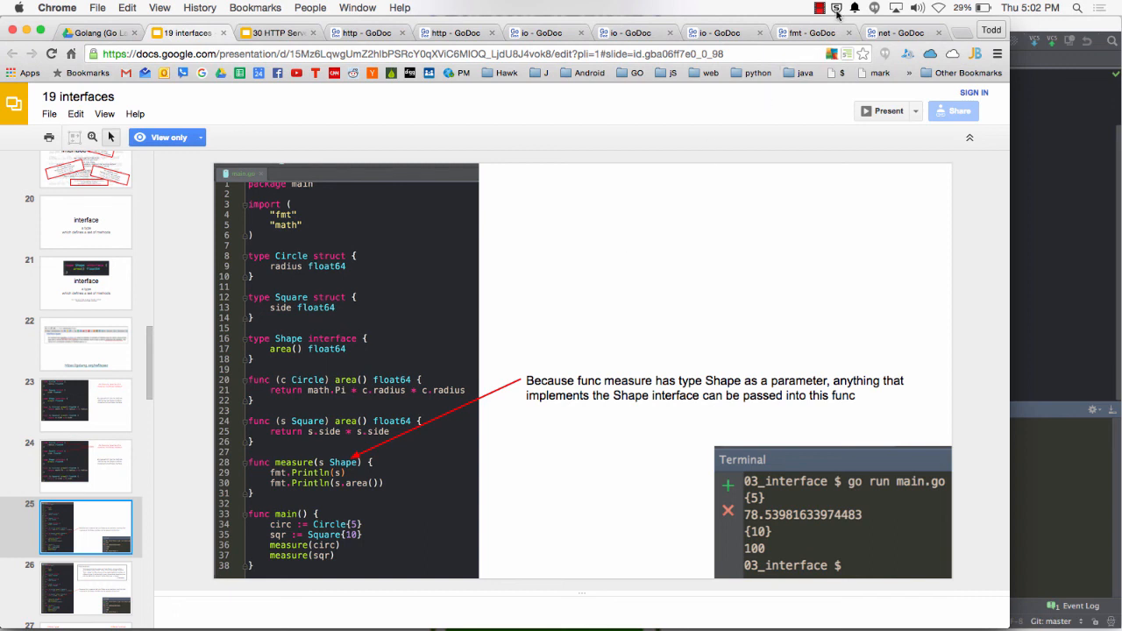
{"action": "left_click", "coordinate": [819, 7]}
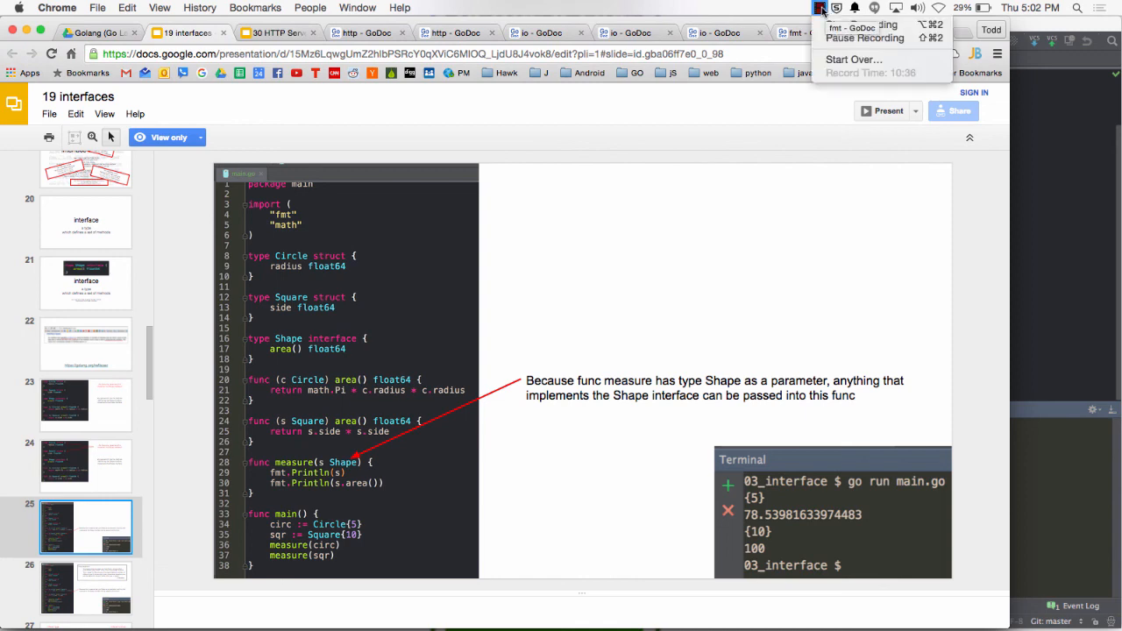